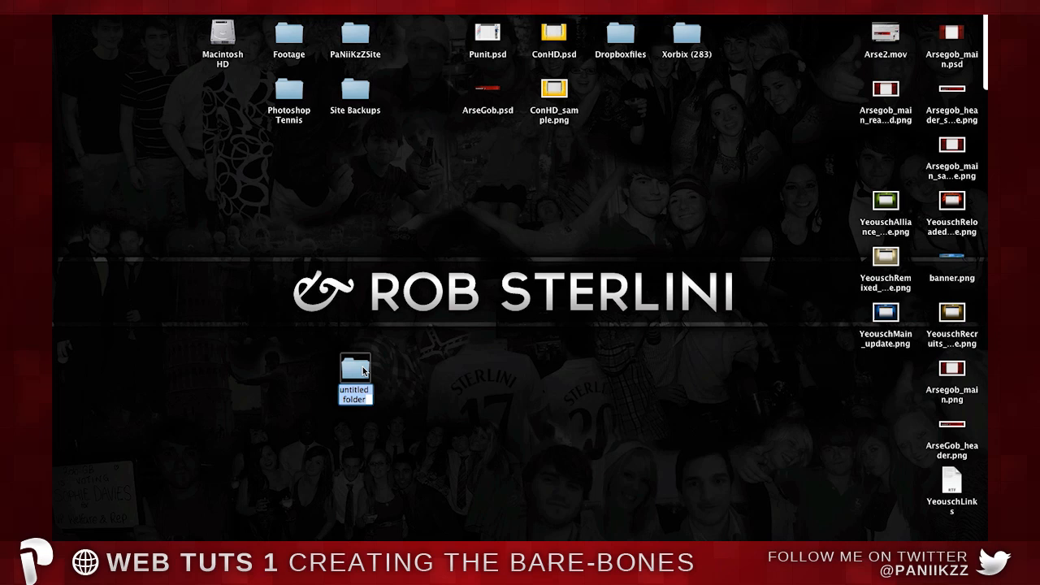
# Name the new desktop folder Tutorial_Website and open it
pyautogui.write('Tutorial_We')
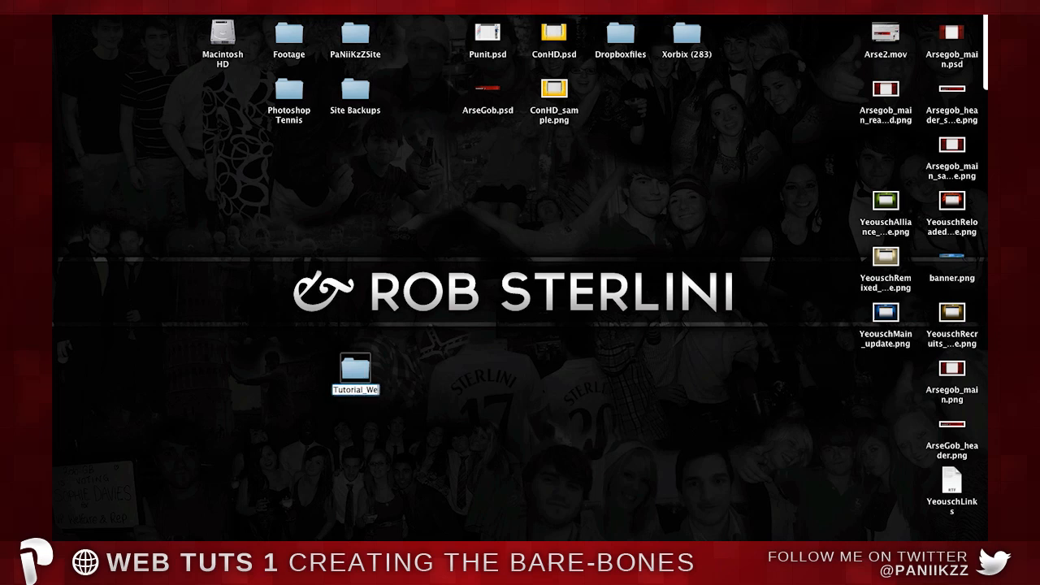
pyautogui.click(354, 369)
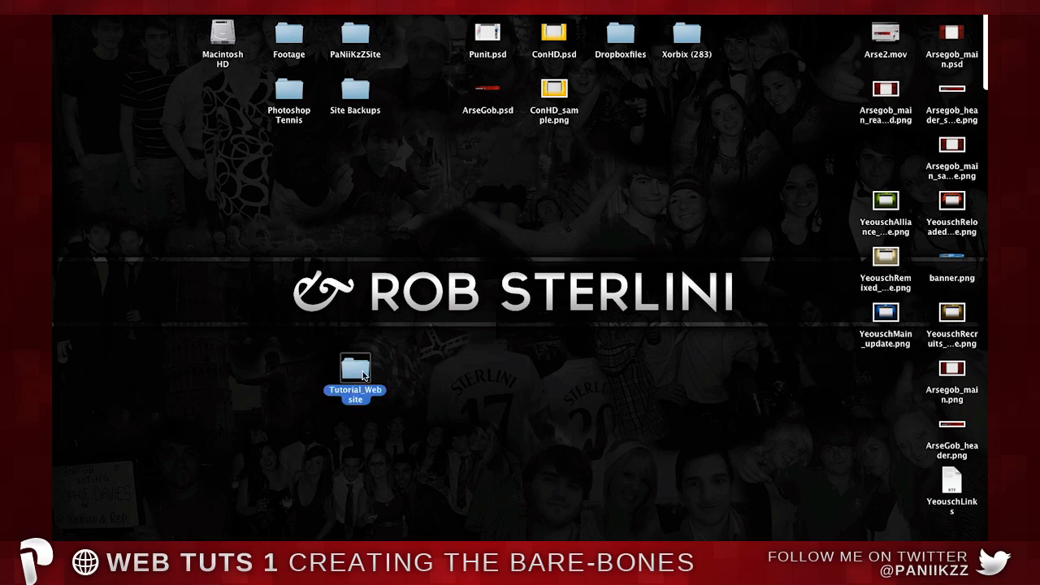
pyautogui.doubleClick(353, 367)
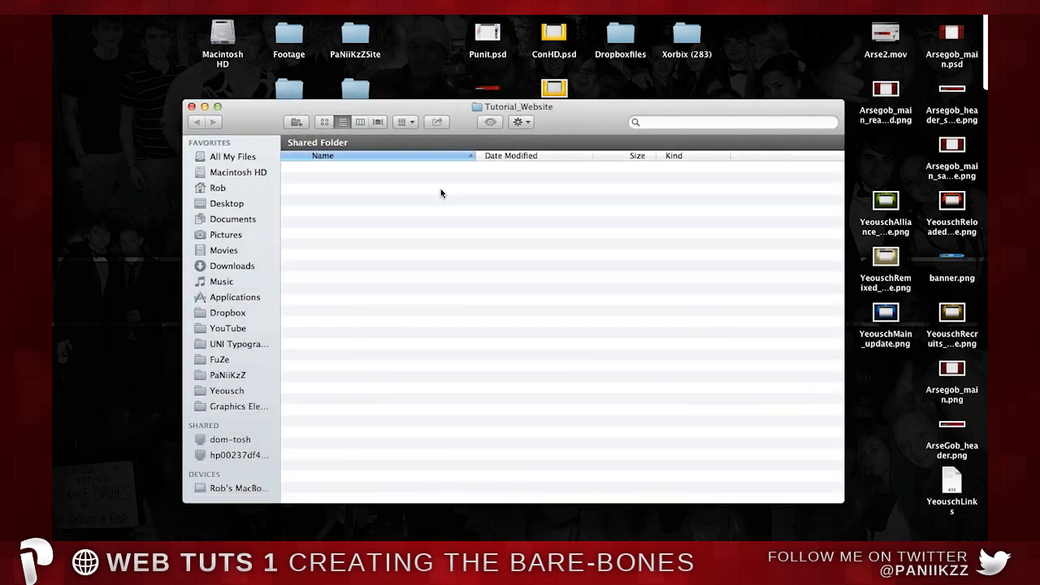
pyautogui.moveTo(737, 212)
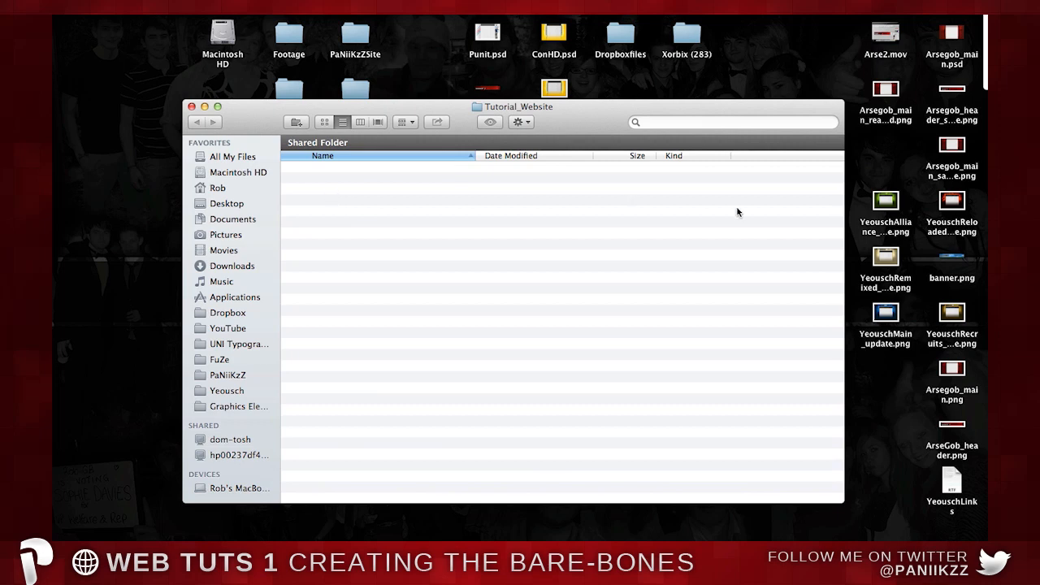
pyautogui.moveTo(522, 208)
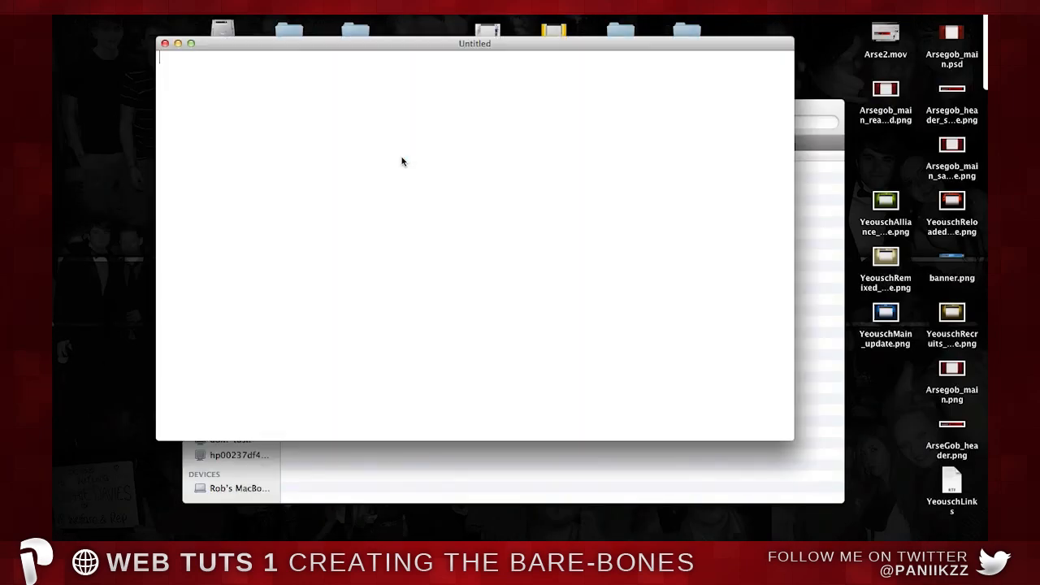
pyautogui.moveTo(794, 113)
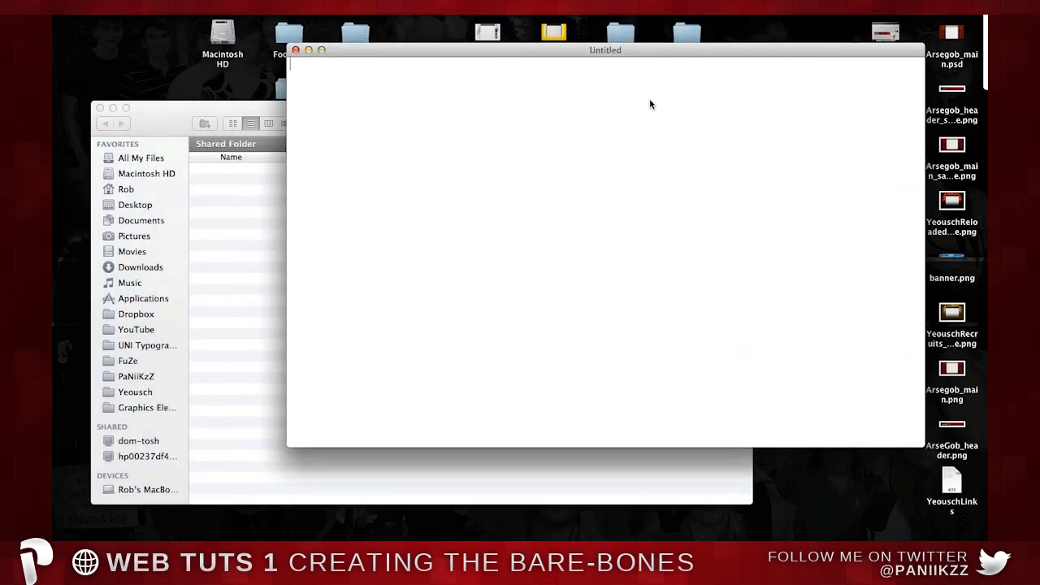
pyautogui.click(220, 8)
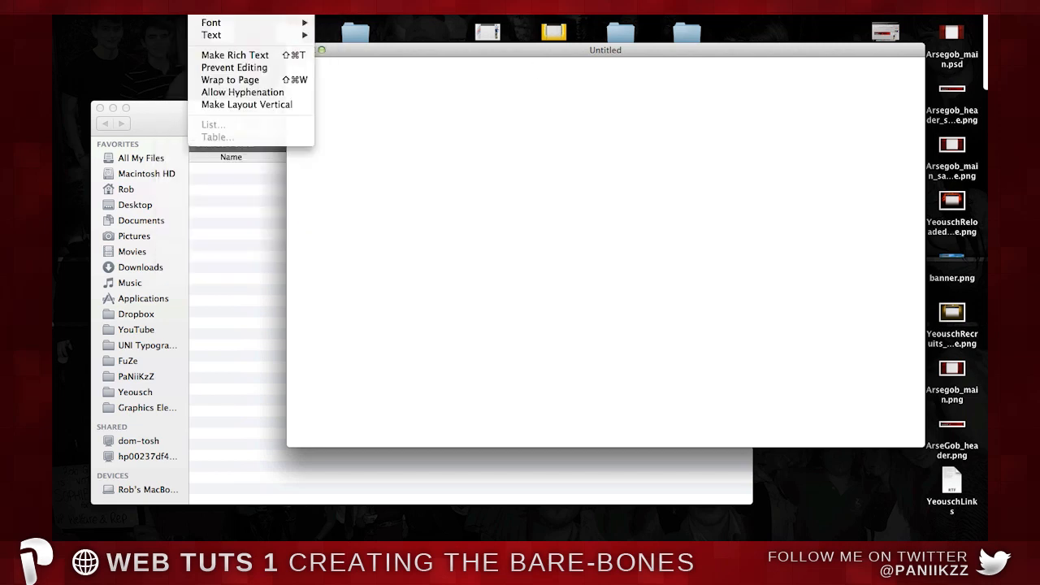
pyautogui.click(500, 148)
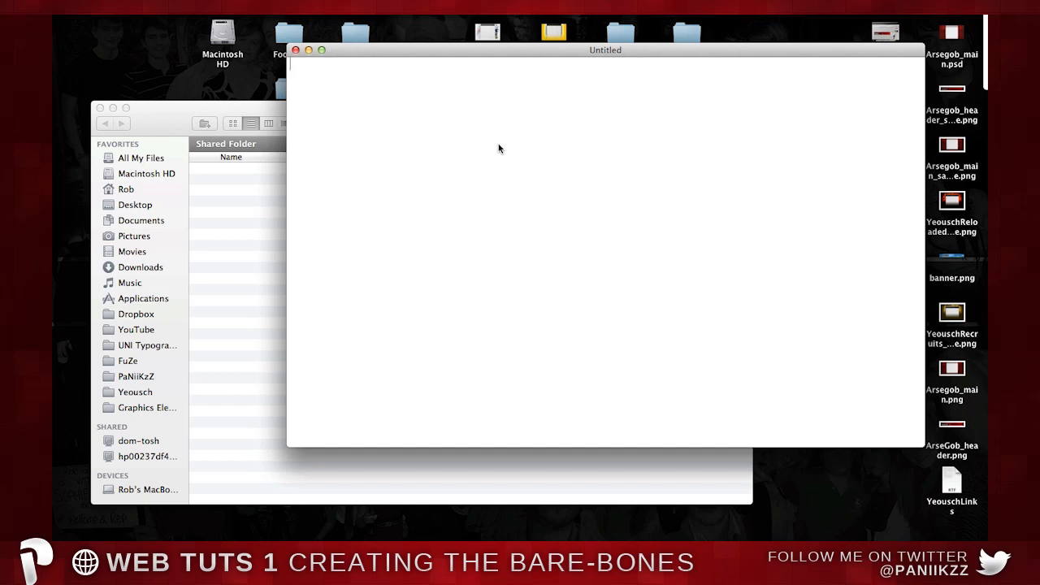
# Type the <!DOCTYPE html> declaration with an opening <html> tag on the next line
pyautogui.write('<')
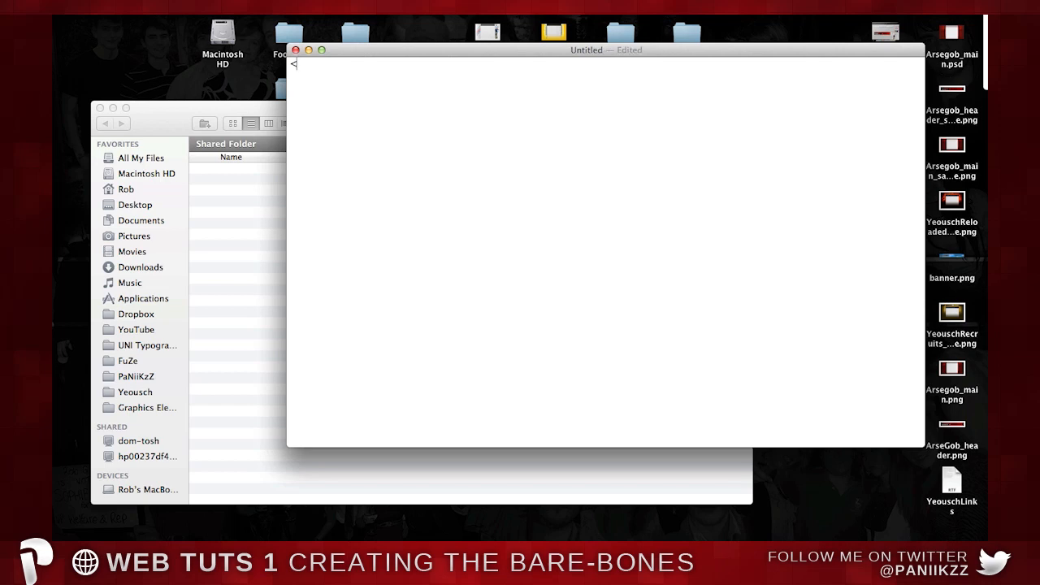
pyautogui.write('!')
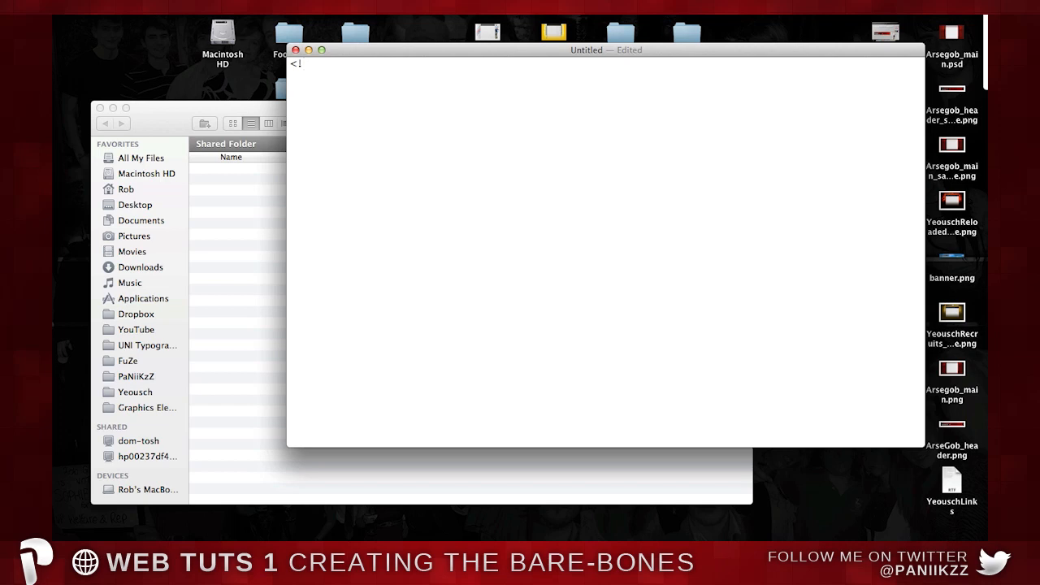
pyautogui.write('DOCTYP')
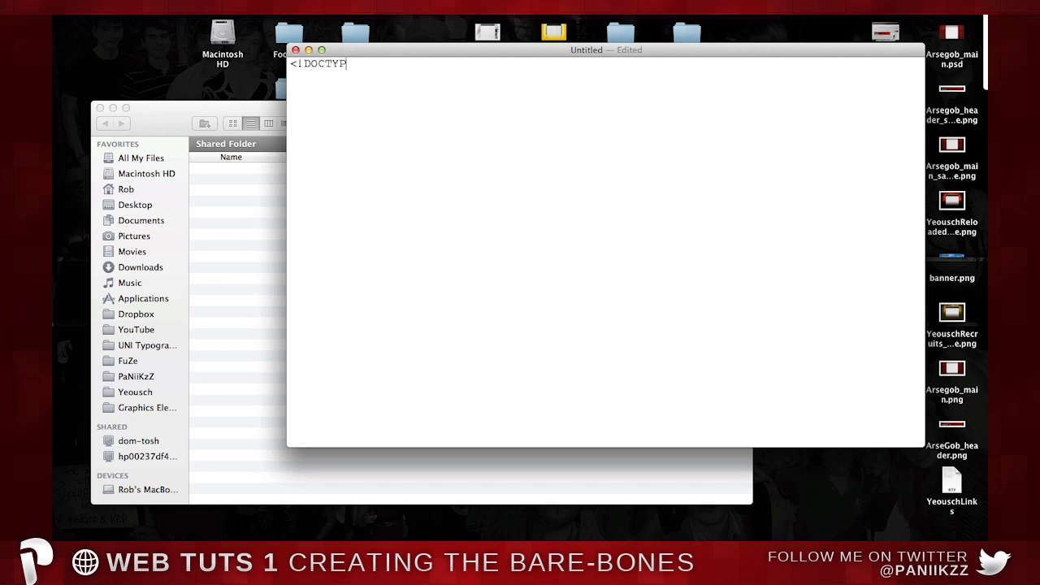
pyautogui.write('E')
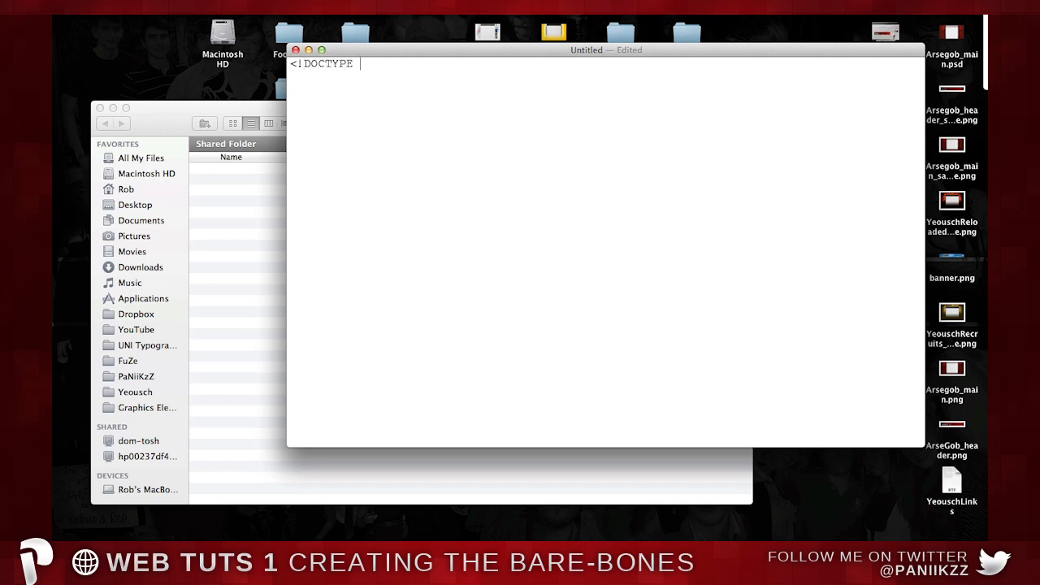
pyautogui.write('html>')
pyautogui.write('<')
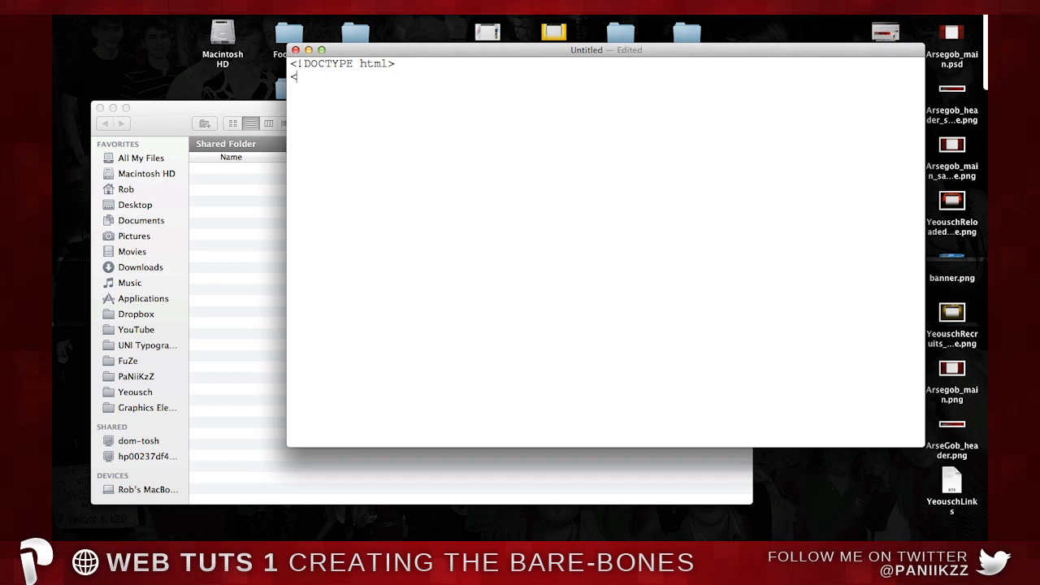
pyautogui.write('h')
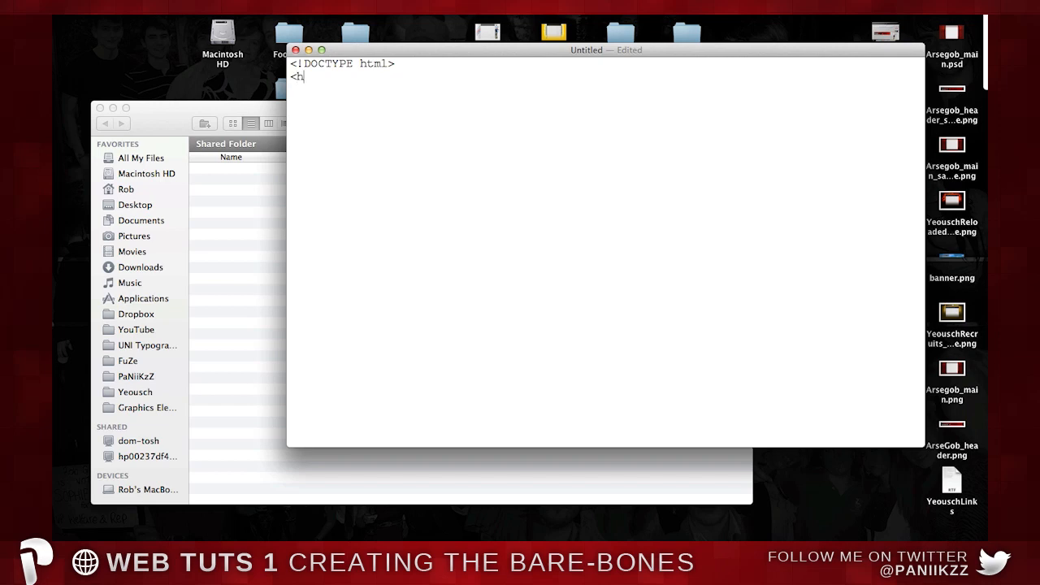
pyautogui.write('tml>')
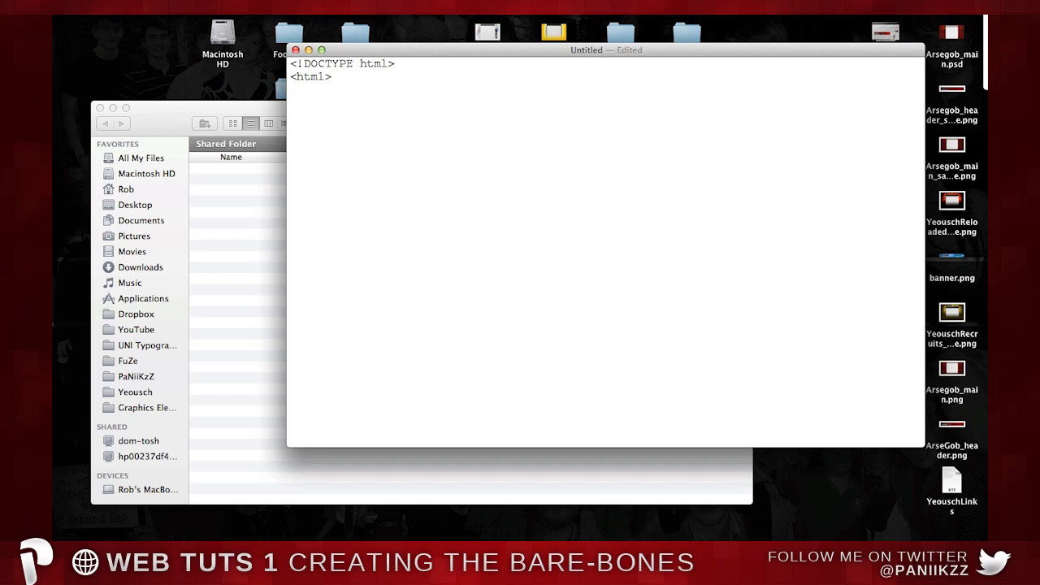
pyautogui.moveTo(294, 73)
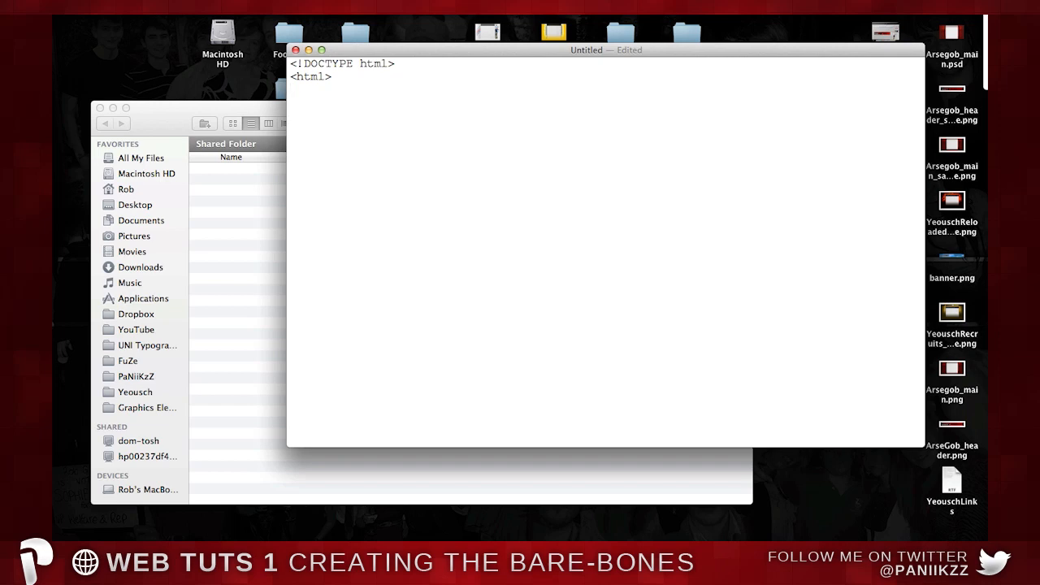
# Add the opening and closing head tags below <html>
pyautogui.write('<')
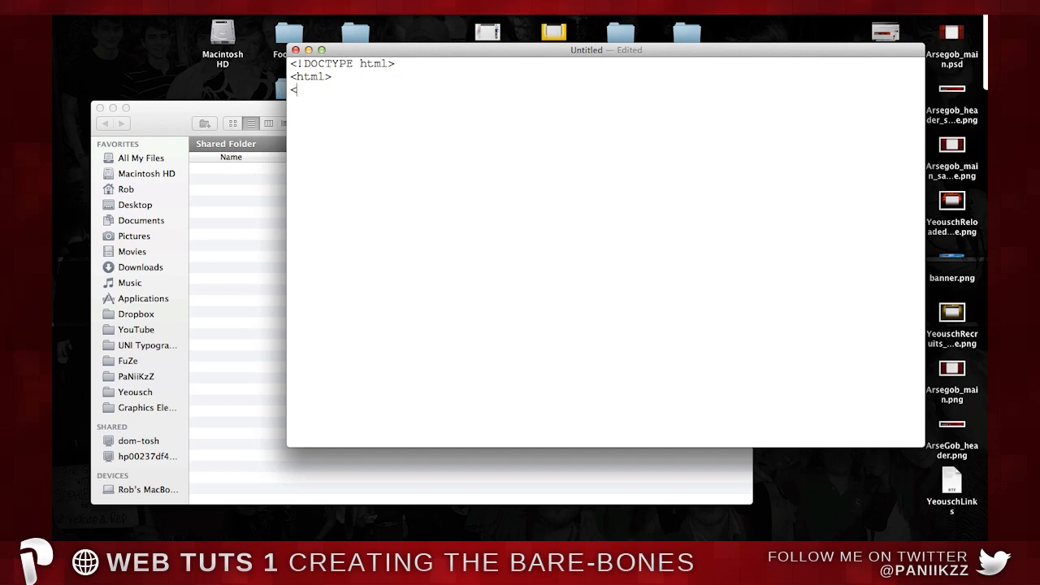
pyautogui.write('h')
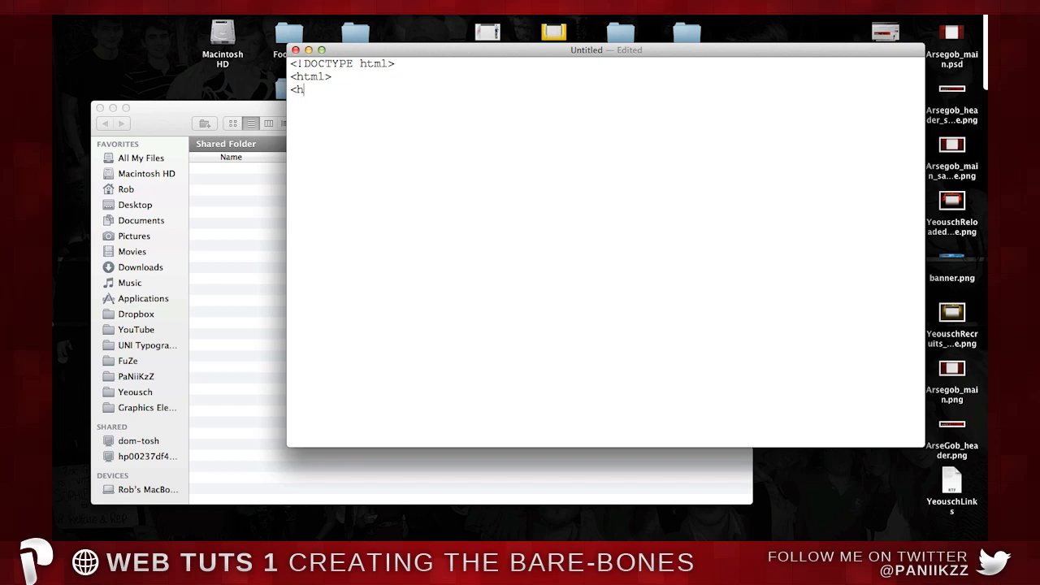
pyautogui.write('ead>')
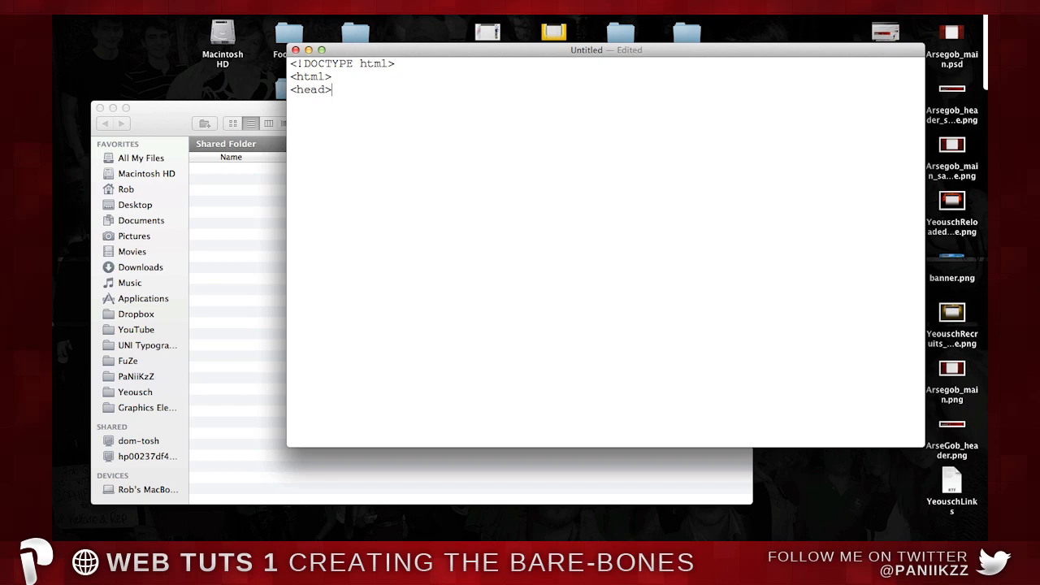
pyautogui.write('</head>')
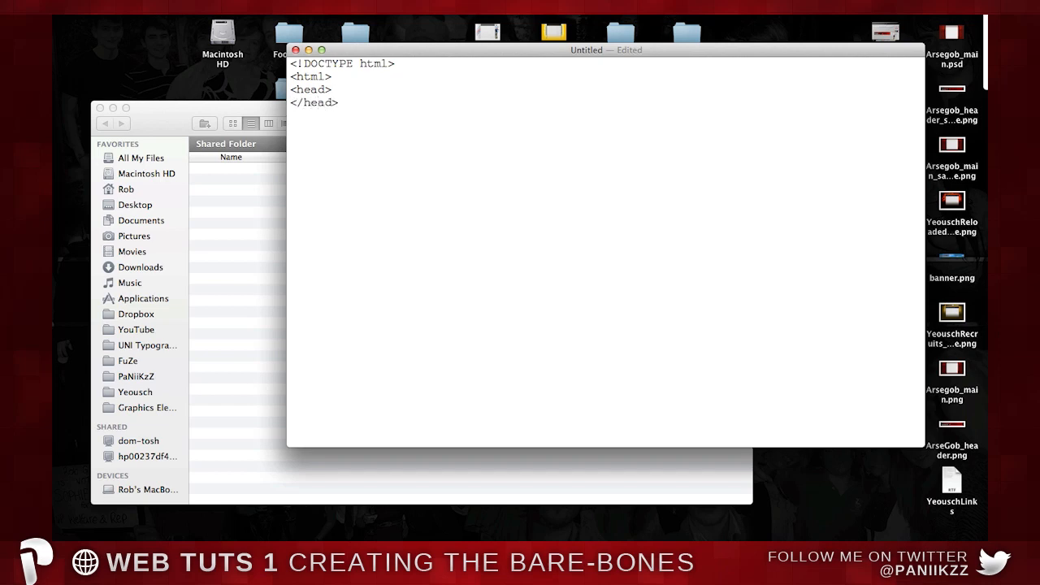
pyautogui.click(290, 117)
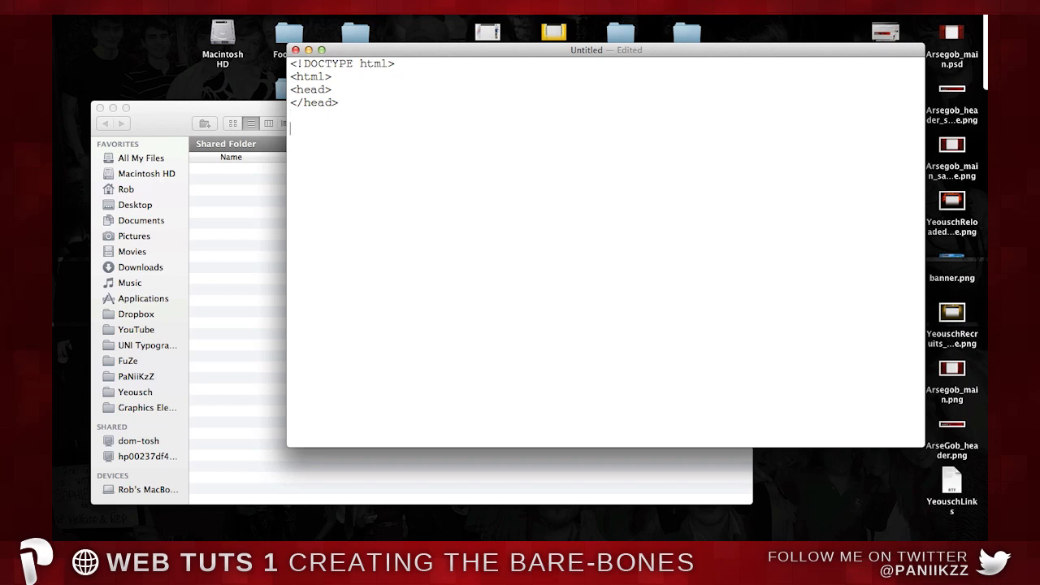
pyautogui.moveTo(335, 74)
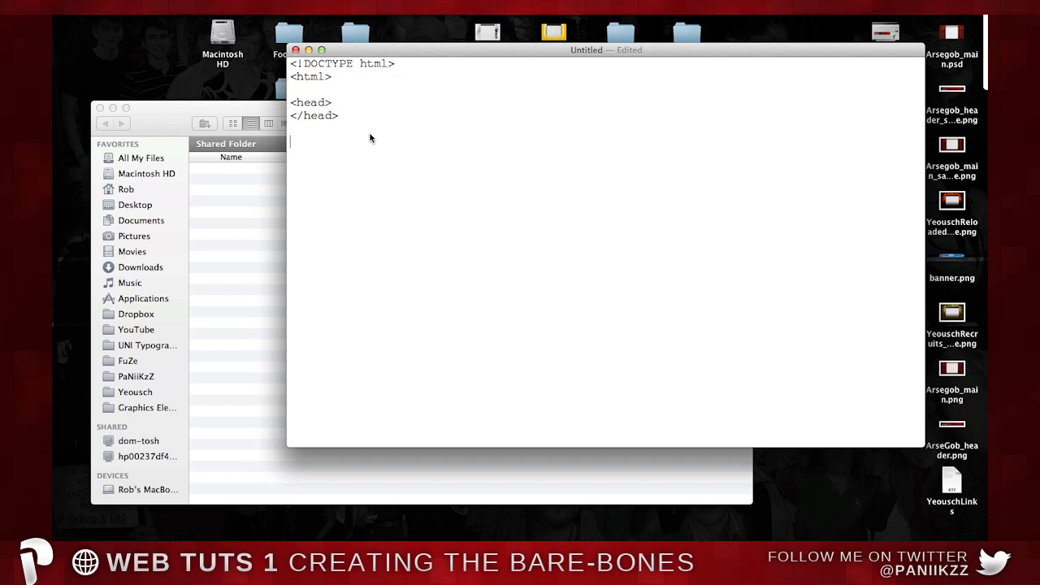
# Add the <body></body> tag pair and the closing </html> tag
pyautogui.write('<body')
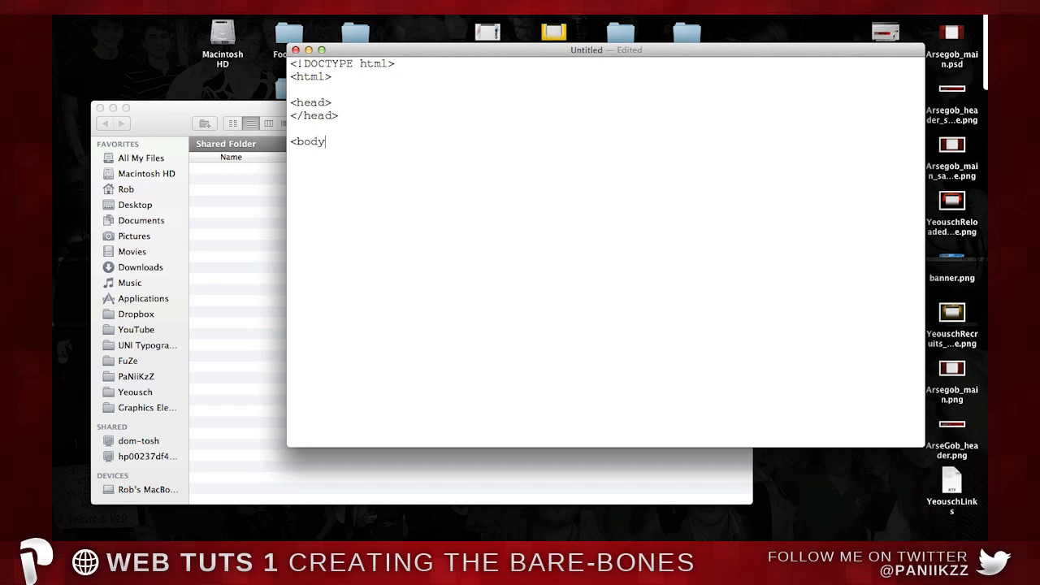
pyautogui.write('>')
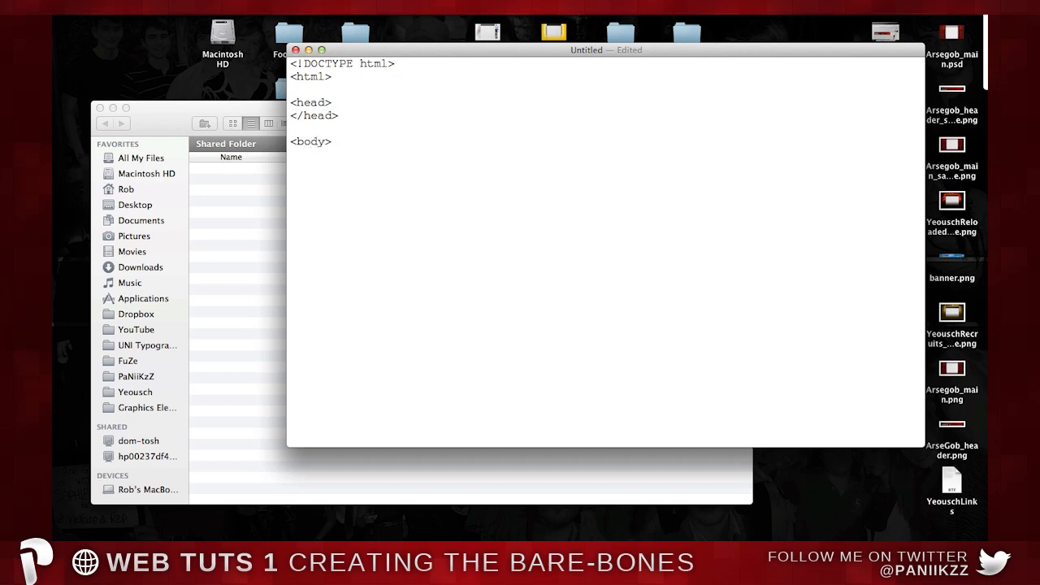
pyautogui.write('</')
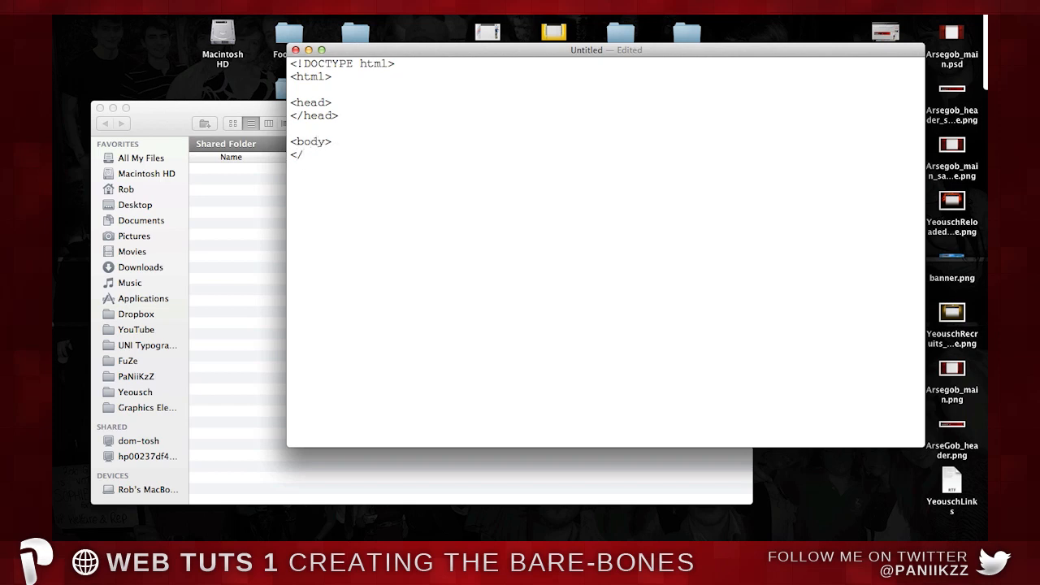
pyautogui.write('body>')
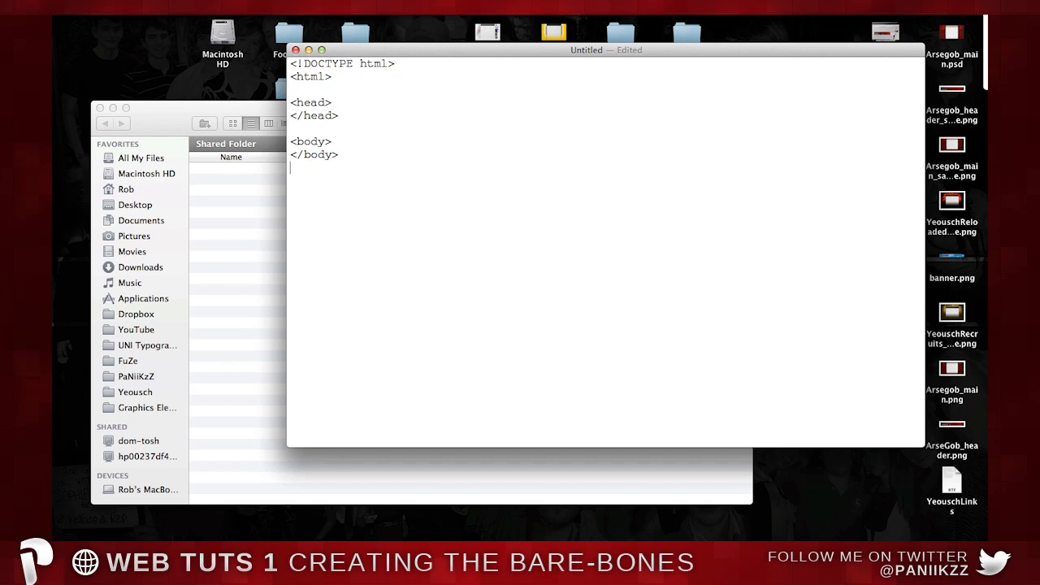
pyautogui.write('</html>')
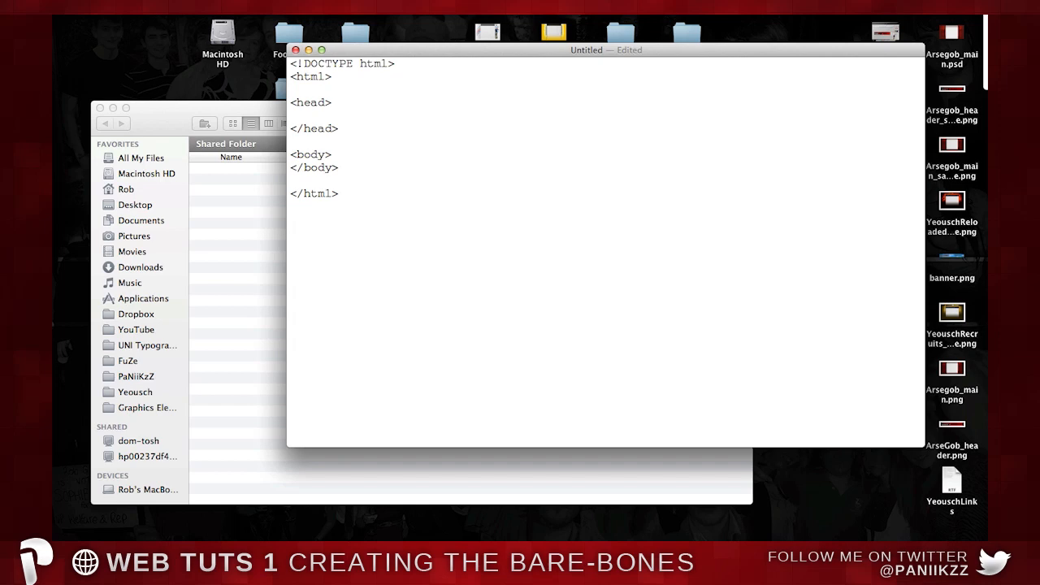
# Insert an indented <title>Rob's Website</title> element inside the head section
pyautogui.click(333, 116)
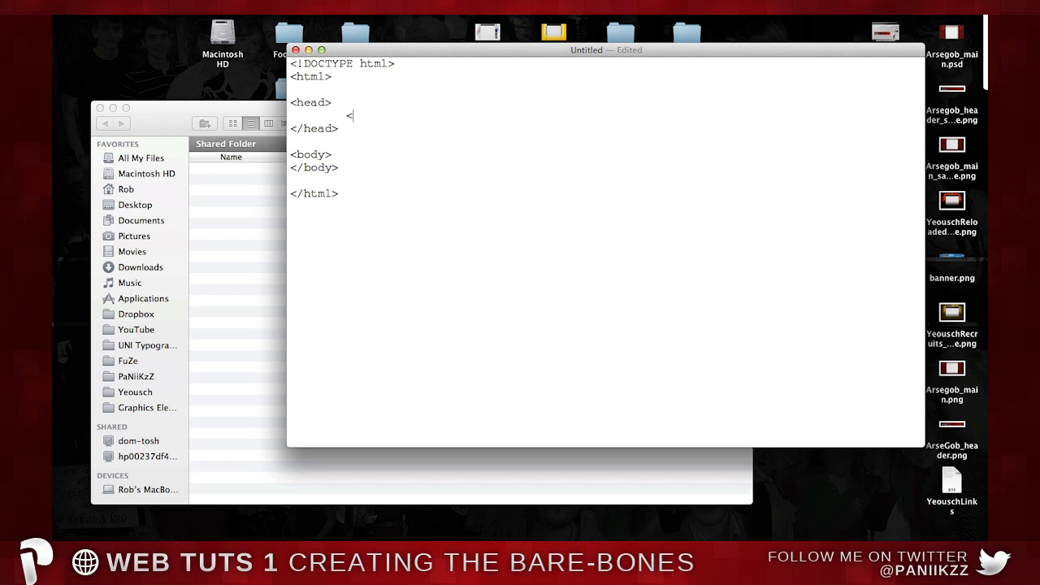
pyautogui.write('<title>')
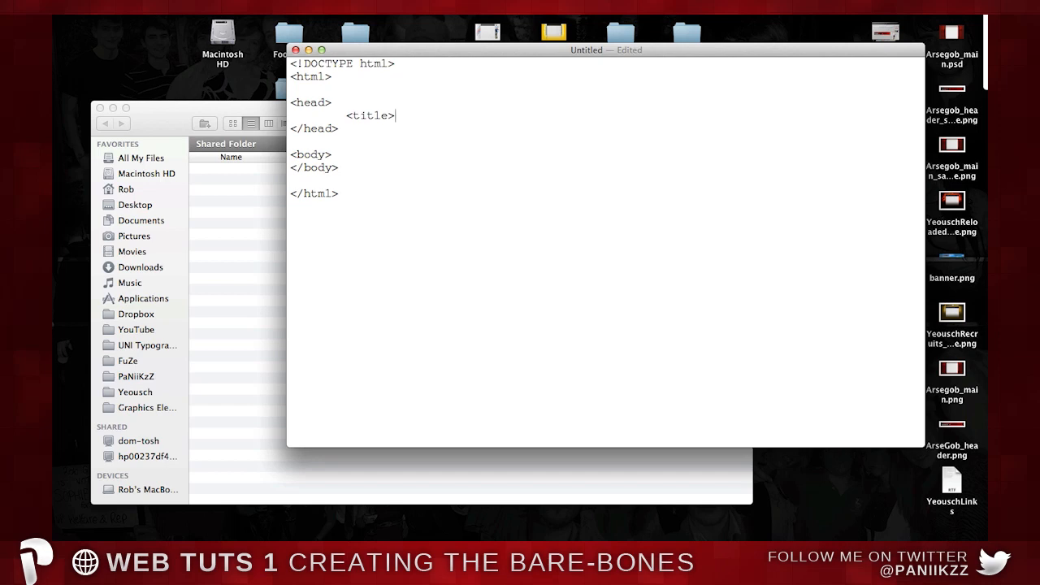
pyautogui.write("Rob's Website")
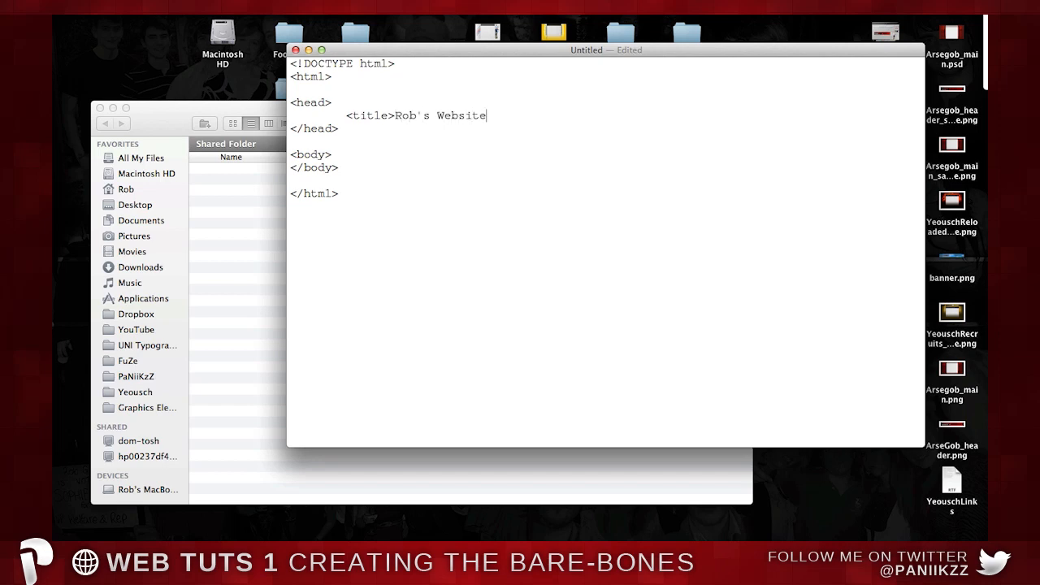
pyautogui.write('</title>')
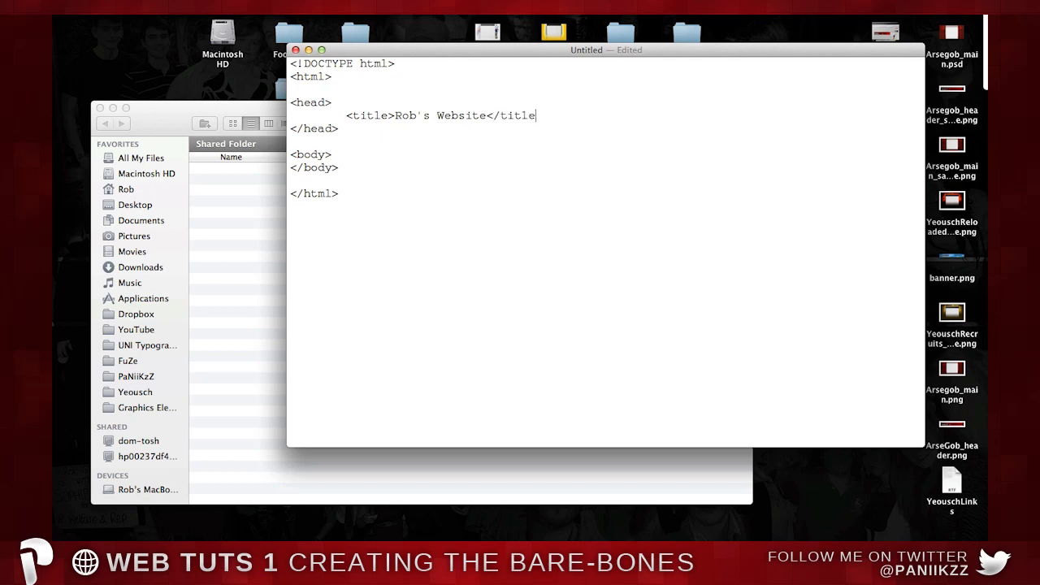
pyautogui.write('>')
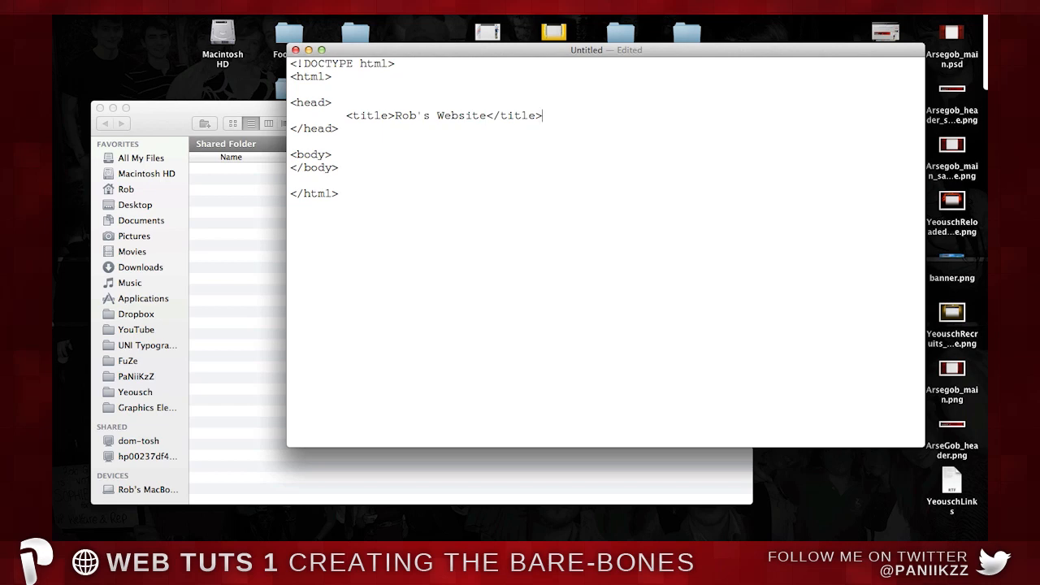
# Save the page as index.html with UTF-8 encoding, keeping the .html extension
pyautogui.press('cmd+s')
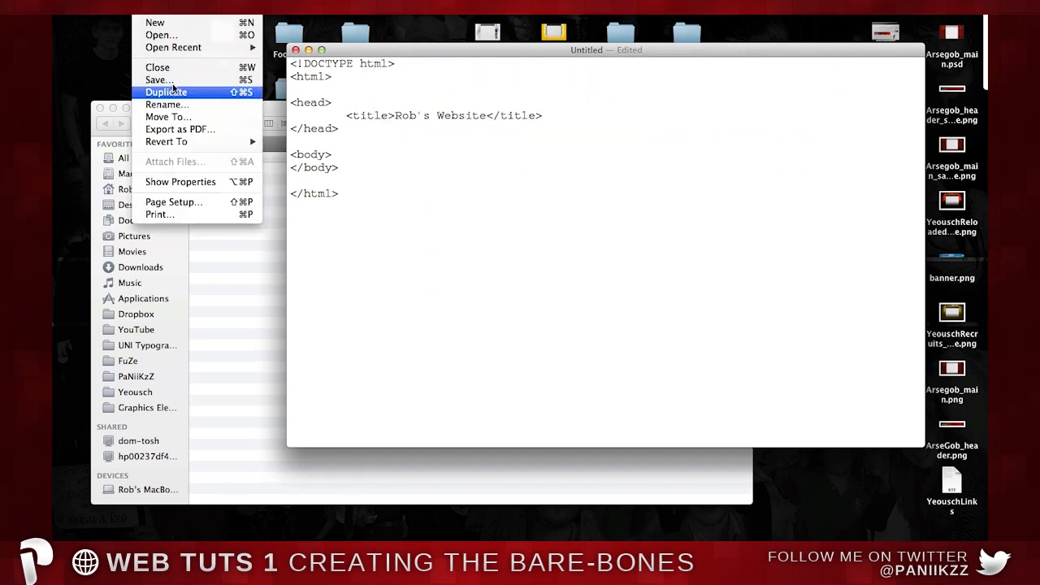
pyautogui.click(159, 78)
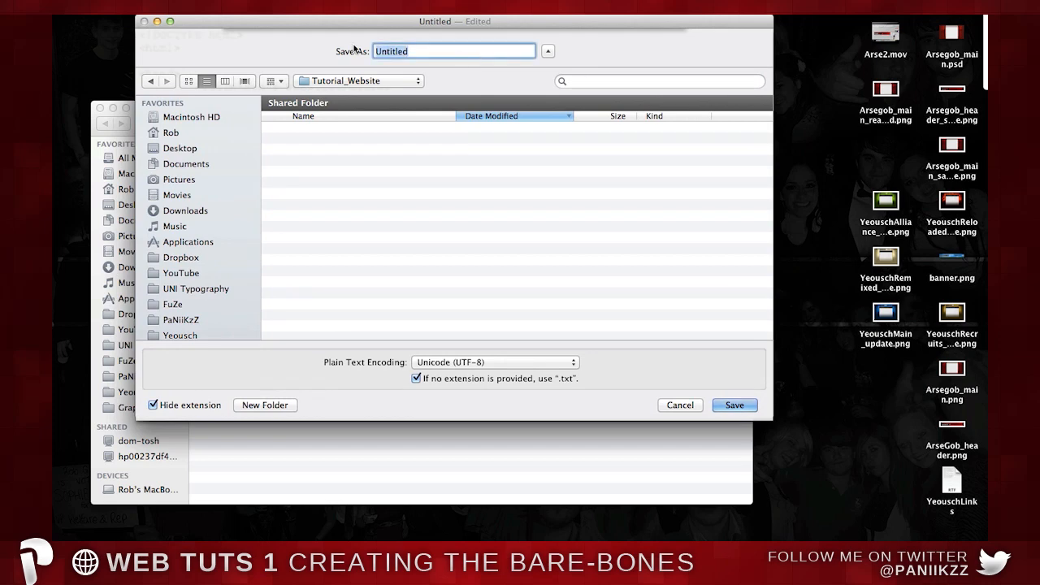
pyautogui.write('index.html')
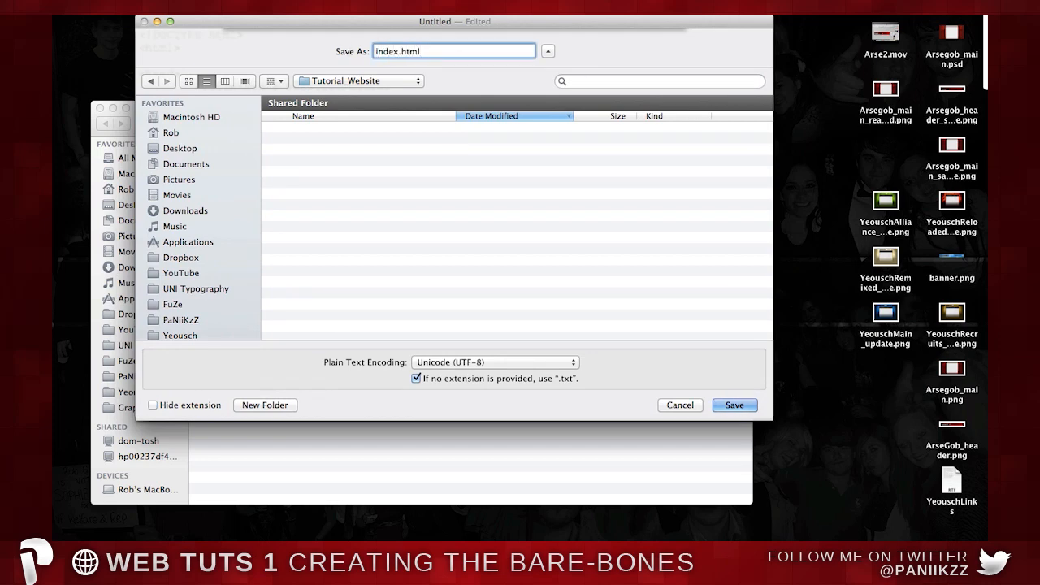
pyautogui.moveTo(517, 416)
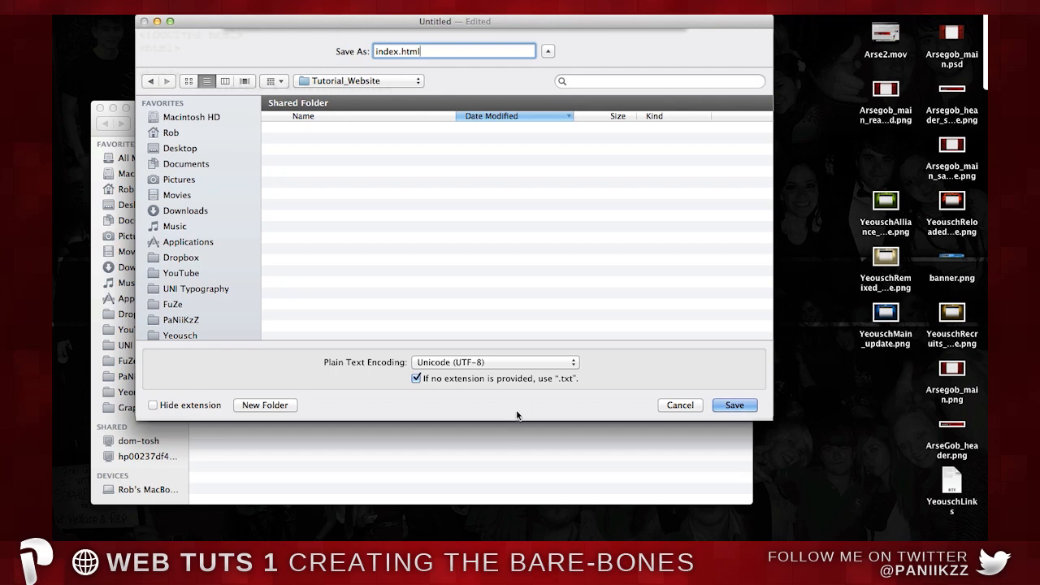
pyautogui.moveTo(457, 368)
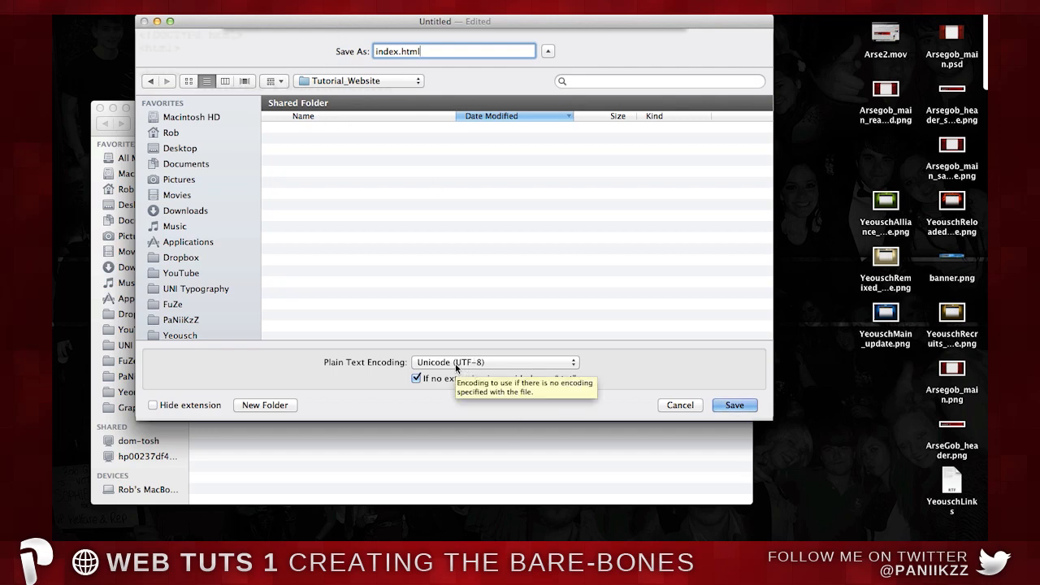
pyautogui.click(494, 362)
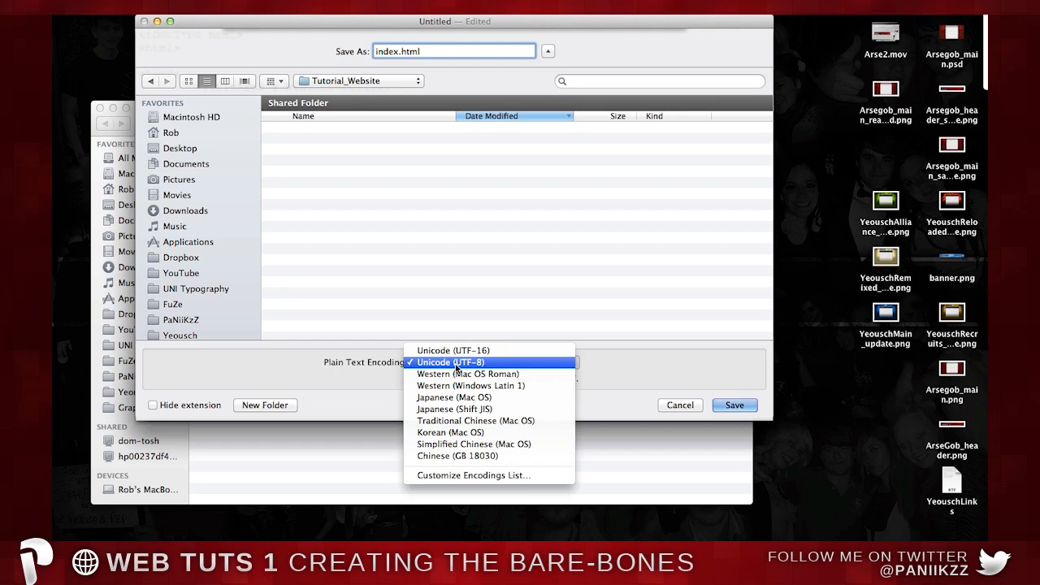
pyautogui.click(451, 363)
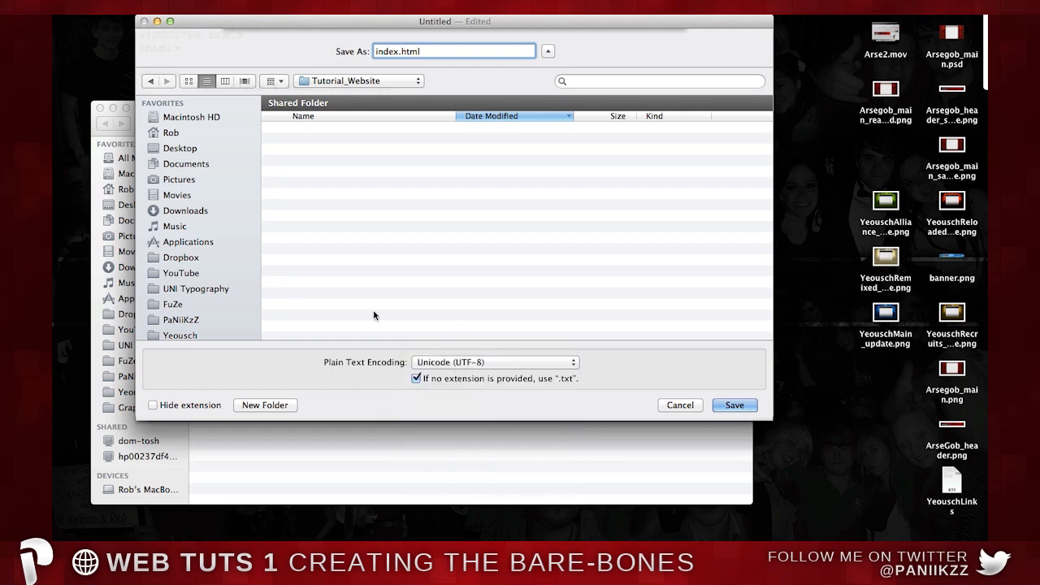
pyautogui.moveTo(512, 290)
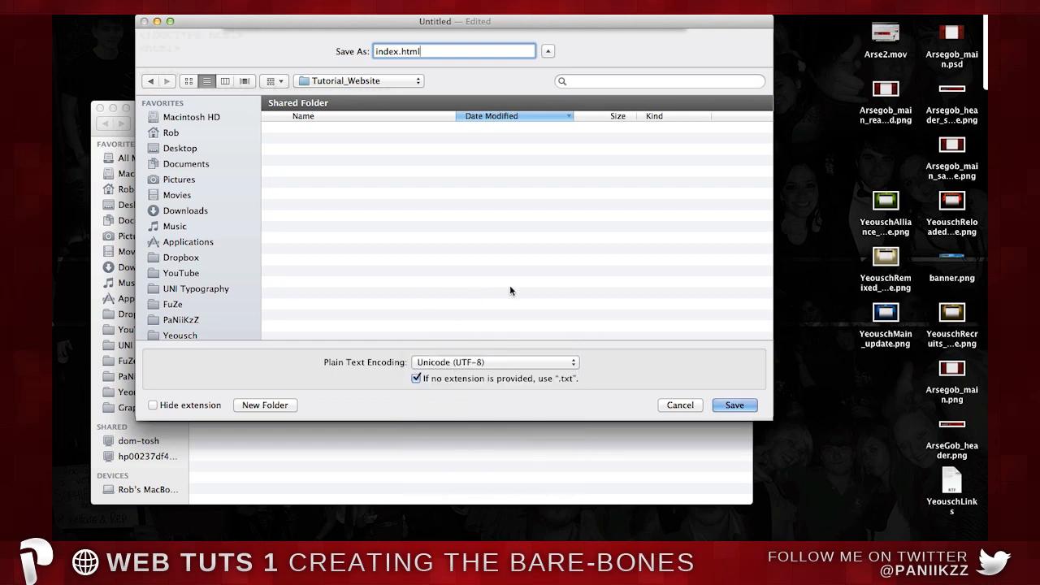
pyautogui.click(734, 405)
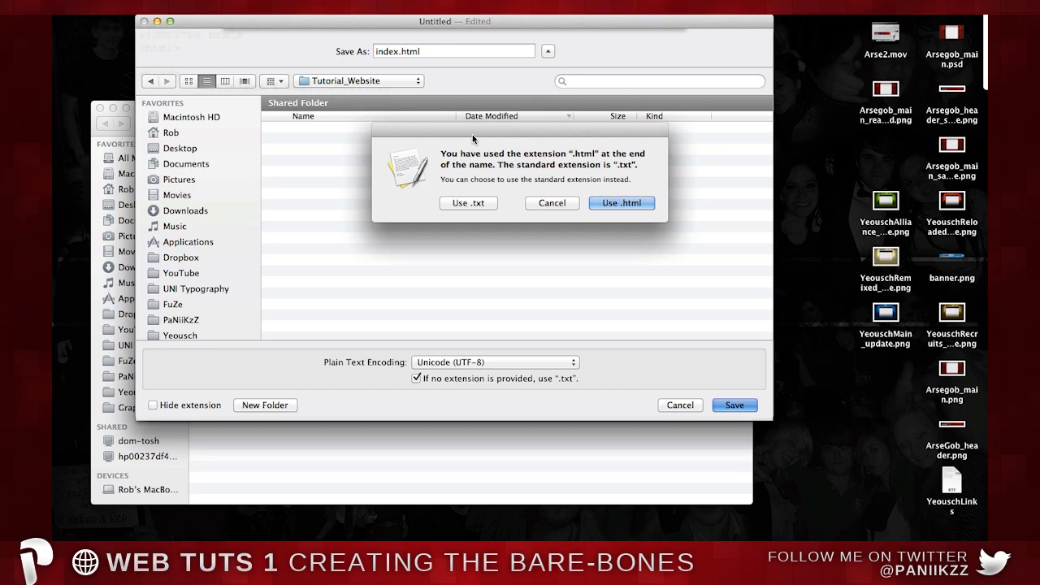
pyautogui.click(622, 203)
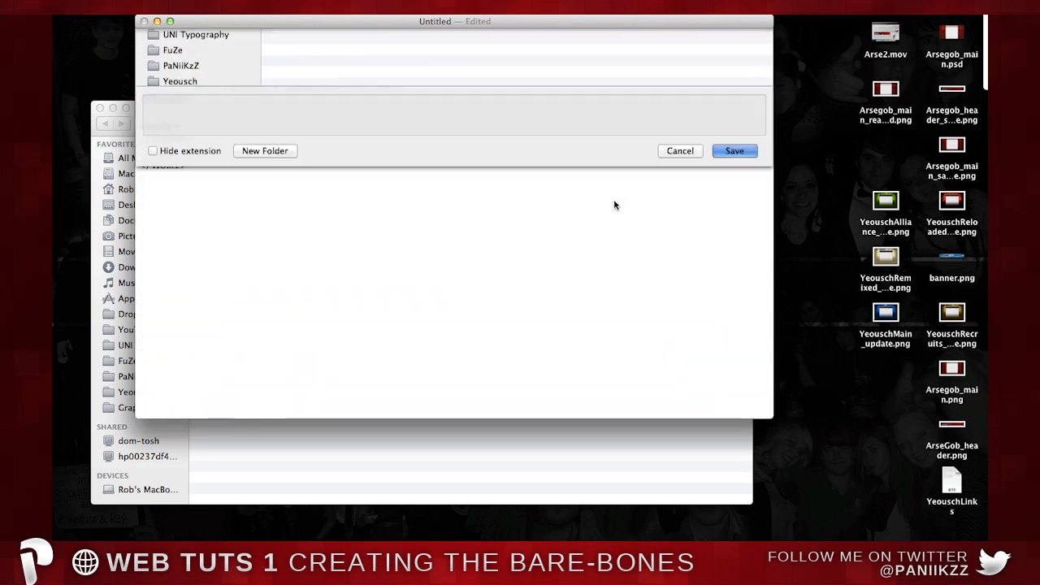
# Close the saved index.html TextEdit window
pyautogui.click(735, 150)
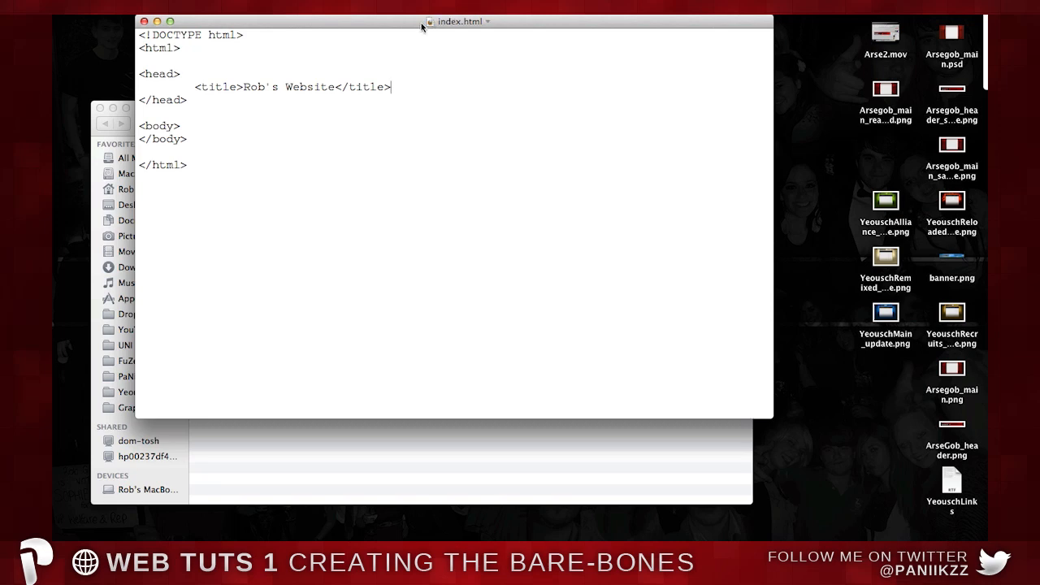
pyautogui.moveTo(430, 30)
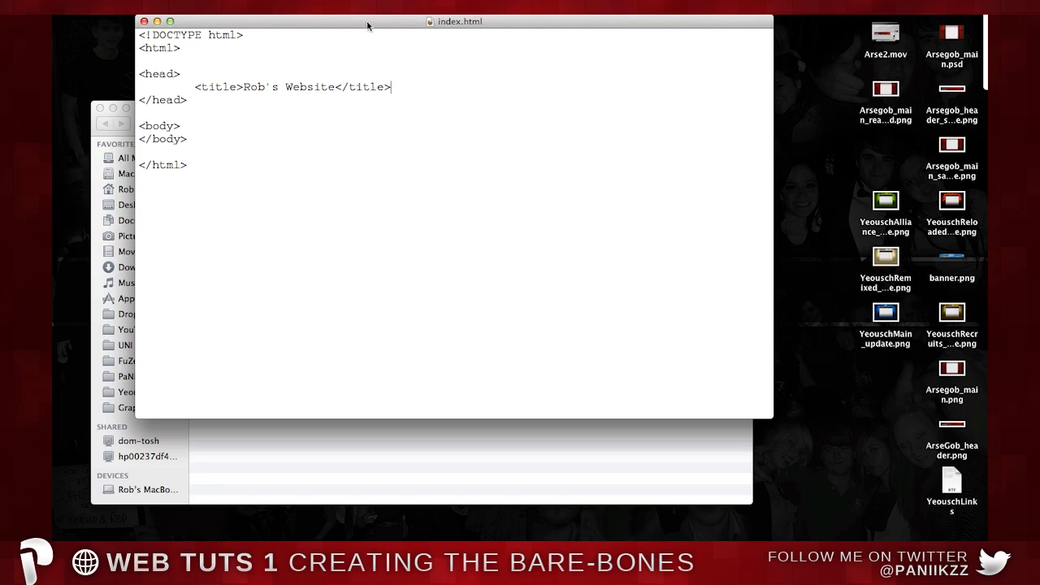
pyautogui.moveTo(227, 22)
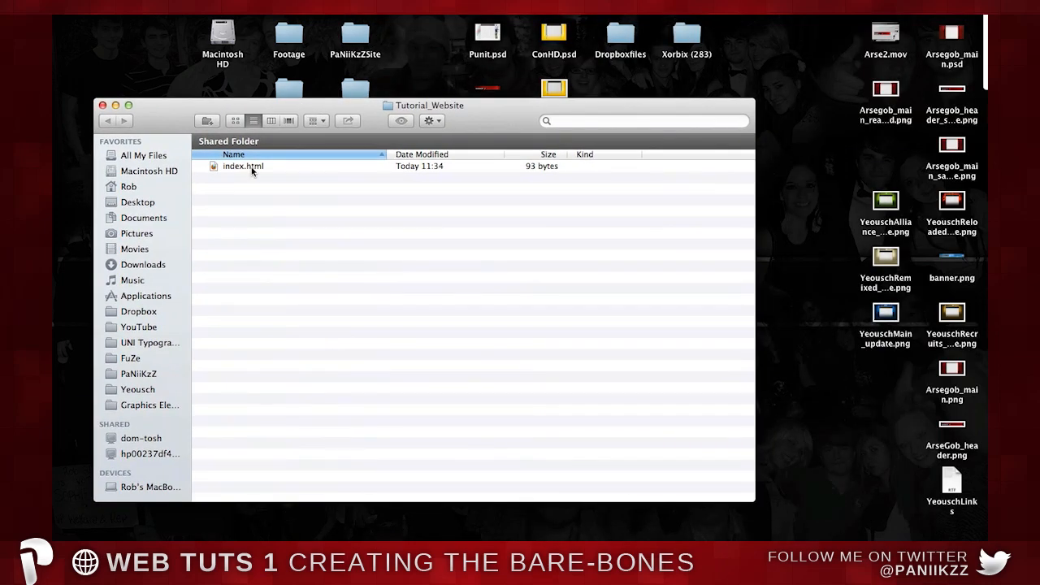
pyautogui.click(242, 166)
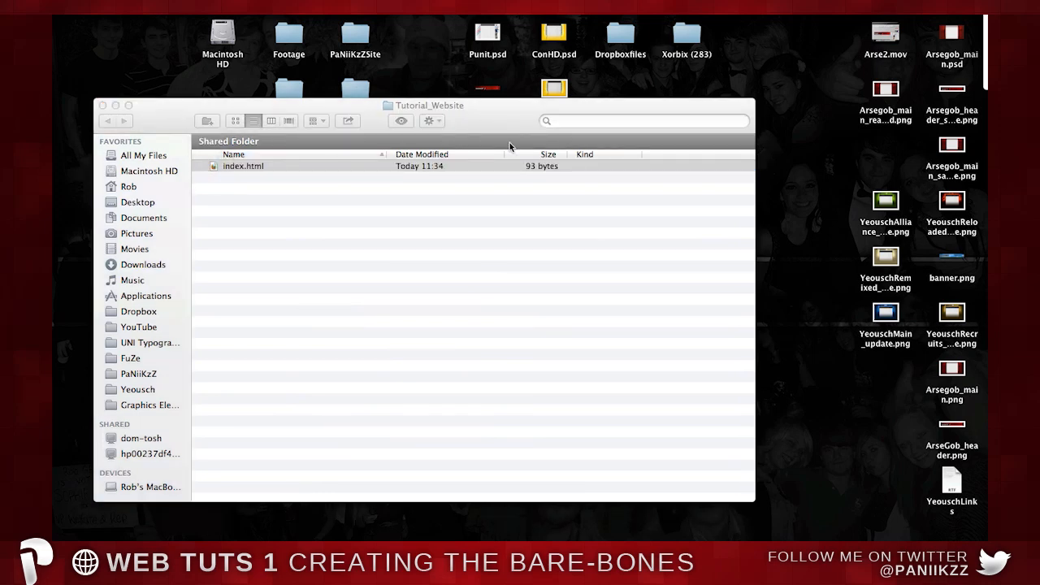
pyautogui.doubleClick(243, 165)
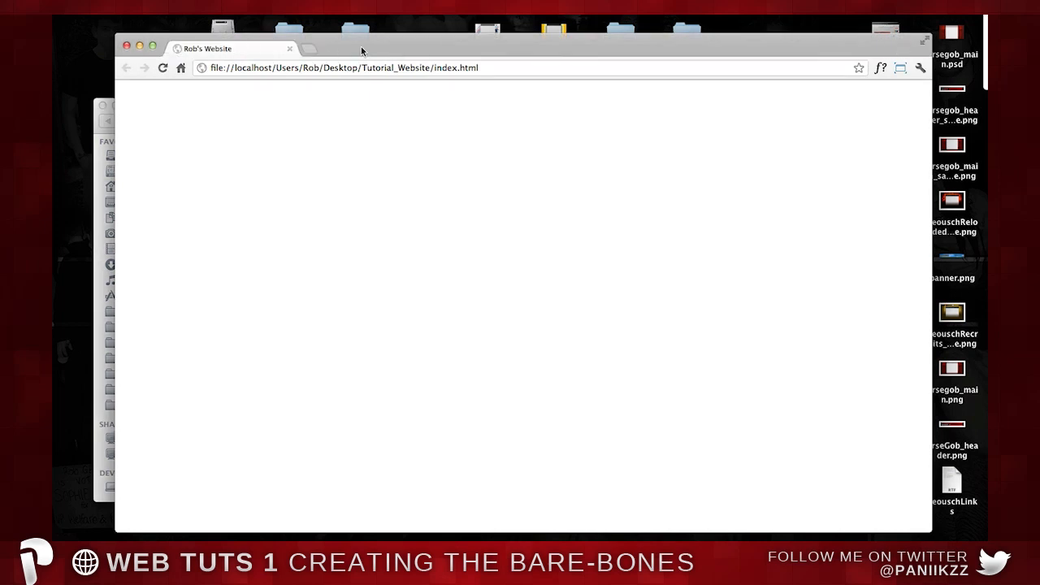
pyautogui.moveTo(474, 30)
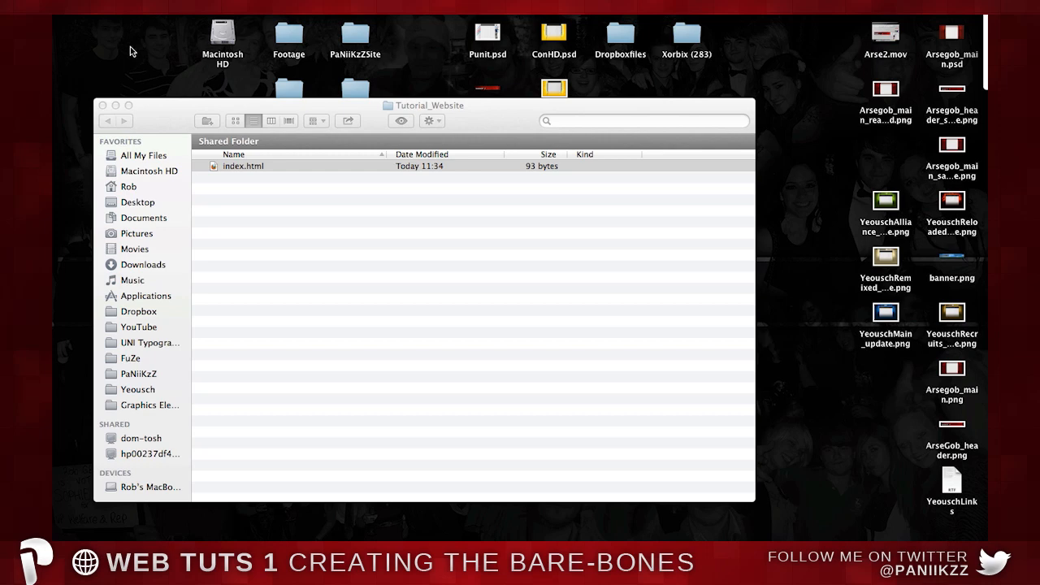
# Start a new blank HTML page in Dreamweaver with HTML5 as the doctype
pyautogui.click(243, 166)
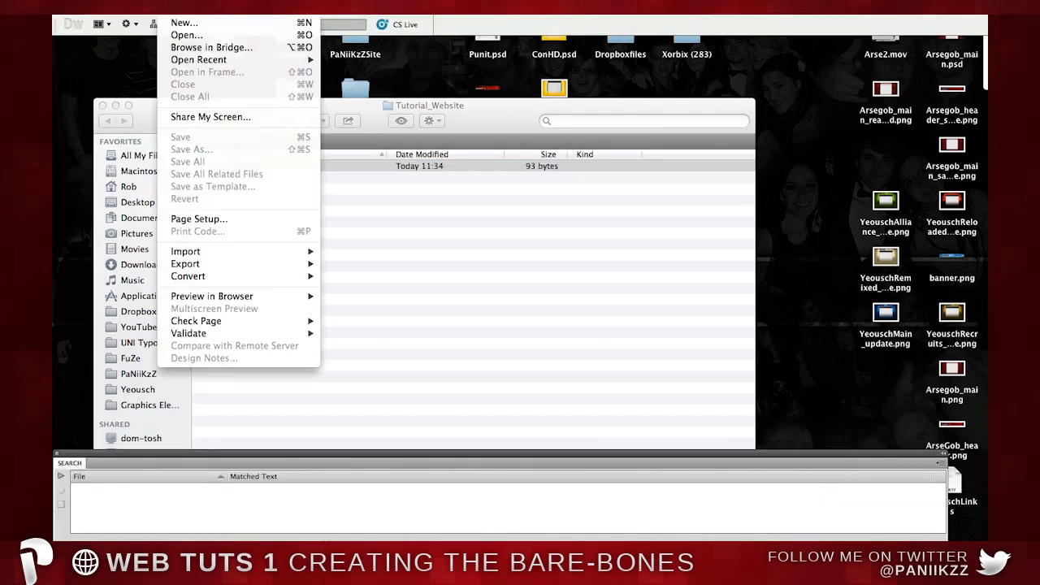
pyautogui.click(188, 22)
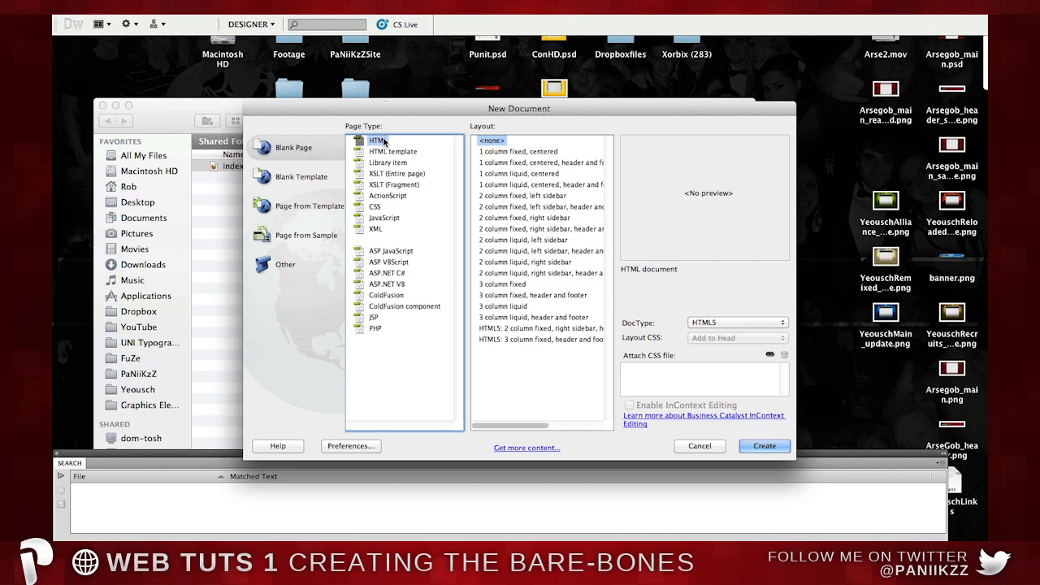
pyautogui.moveTo(412, 141)
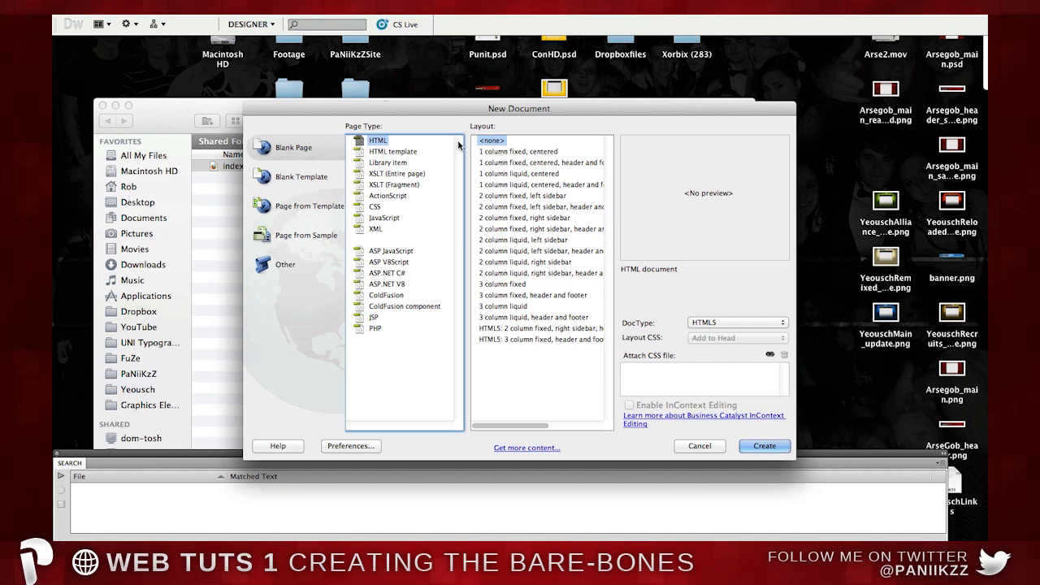
pyautogui.moveTo(681, 280)
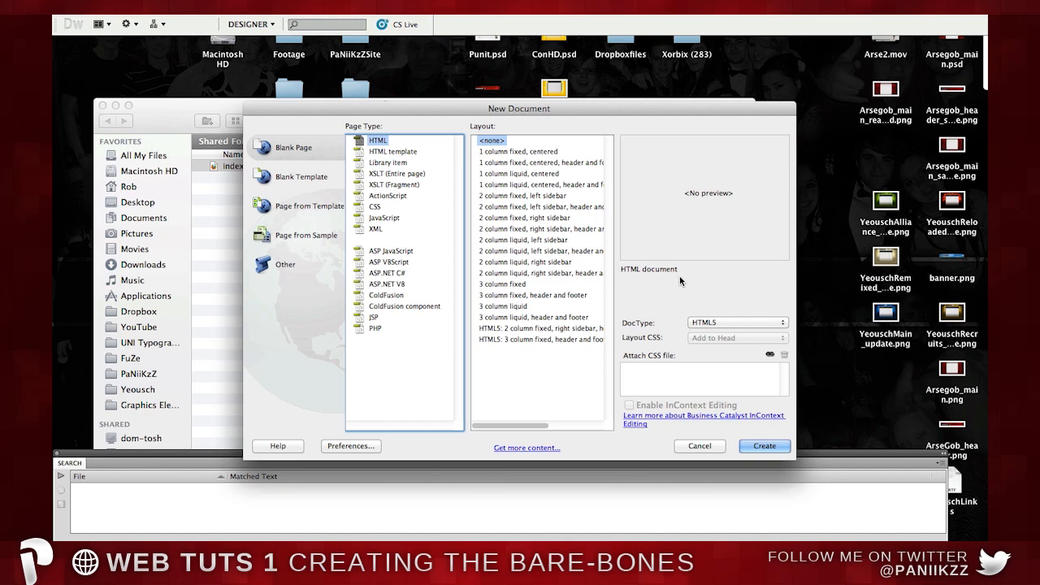
pyautogui.click(737, 323)
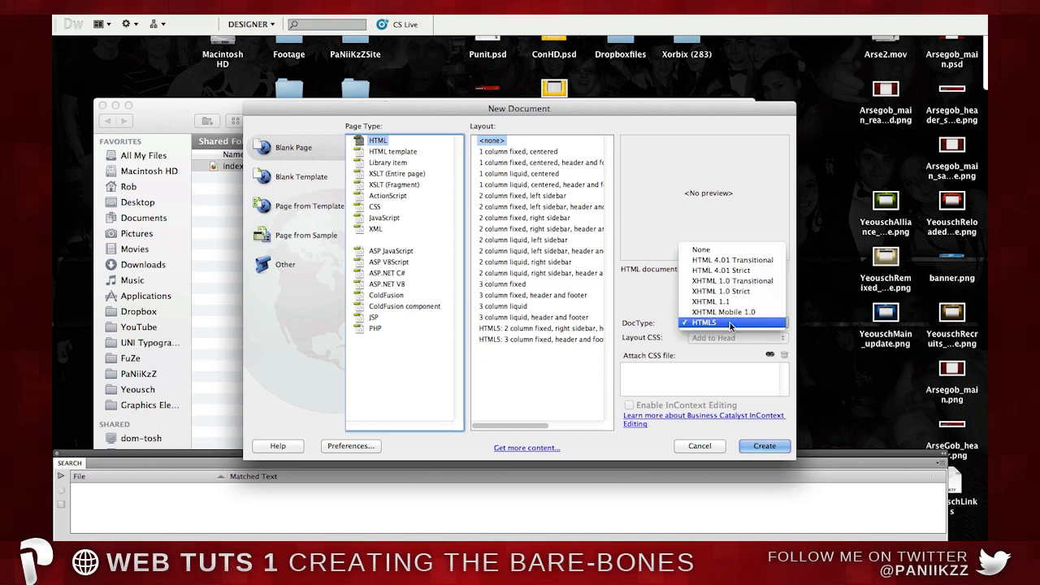
pyautogui.click(729, 323)
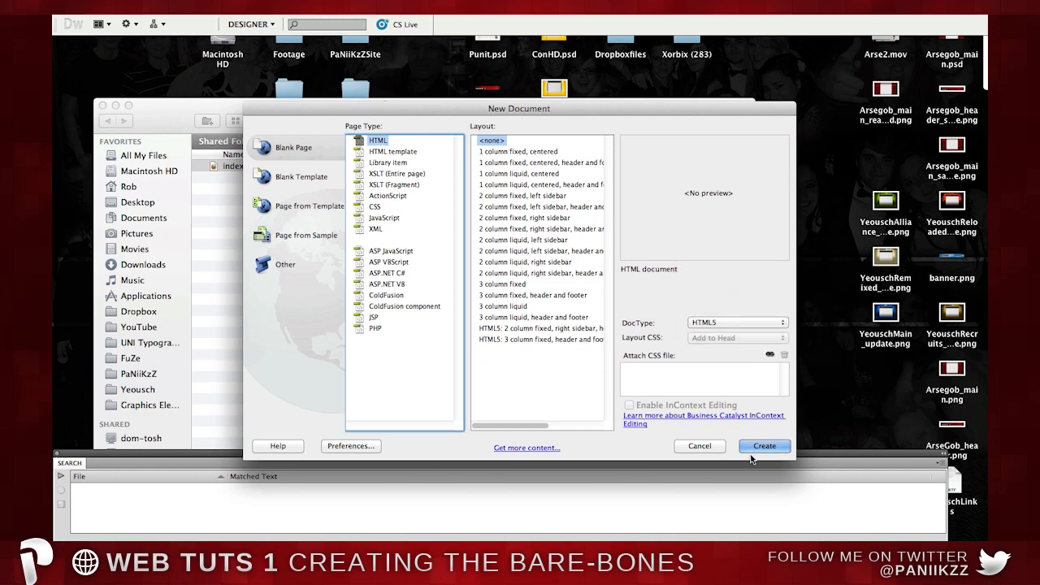
# Create the blank HTML5 page and return to its generated code
pyautogui.click(764, 447)
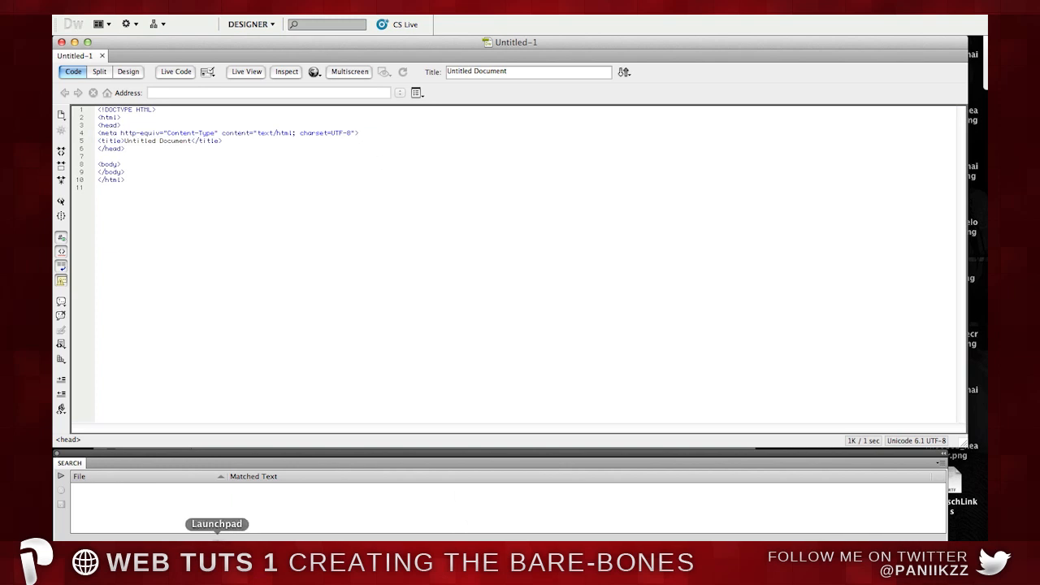
pyautogui.rightClick(236, 166)
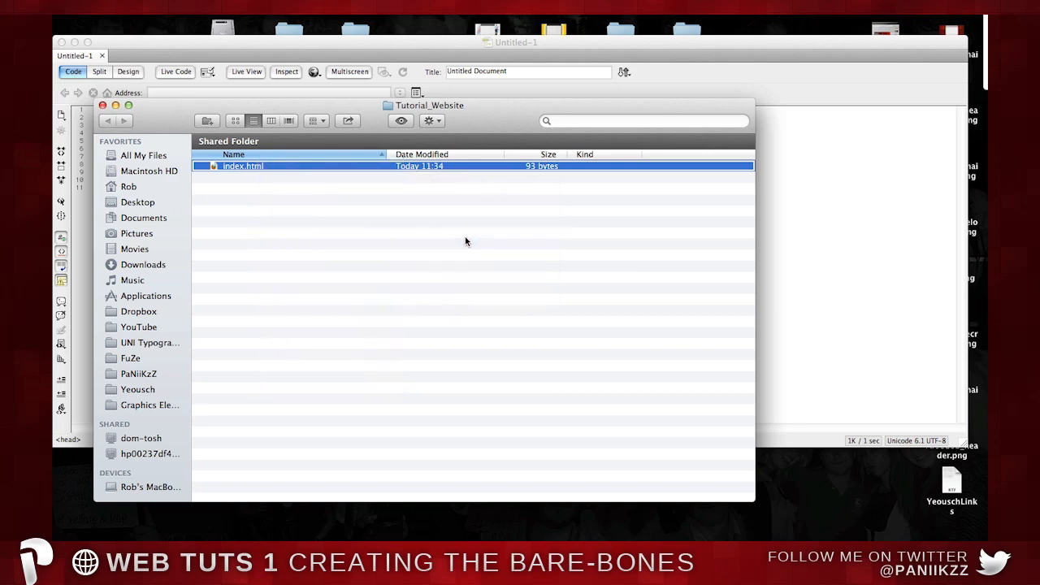
pyautogui.doubleClick(242, 166)
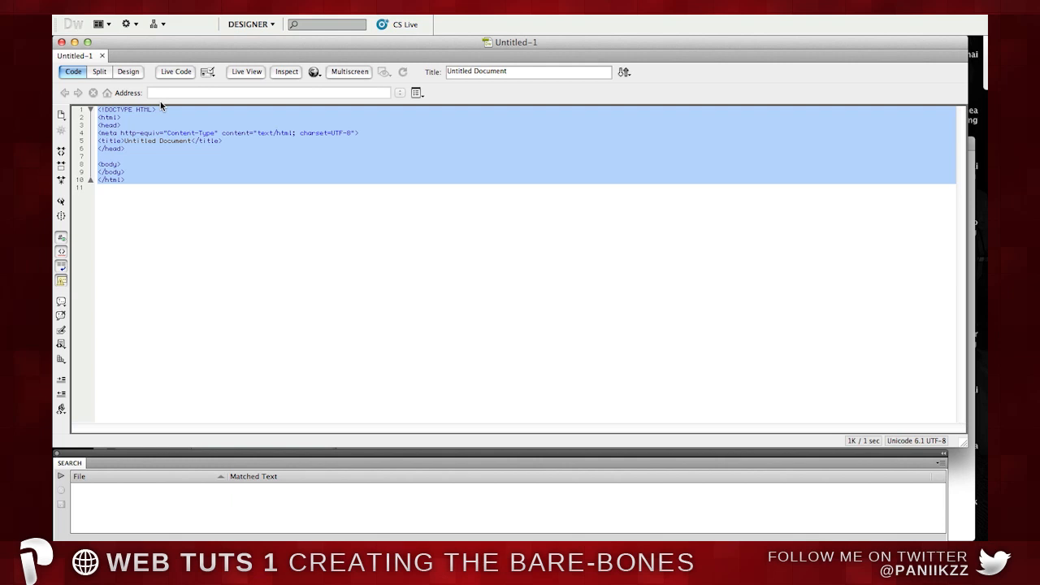
pyautogui.click(199, 156)
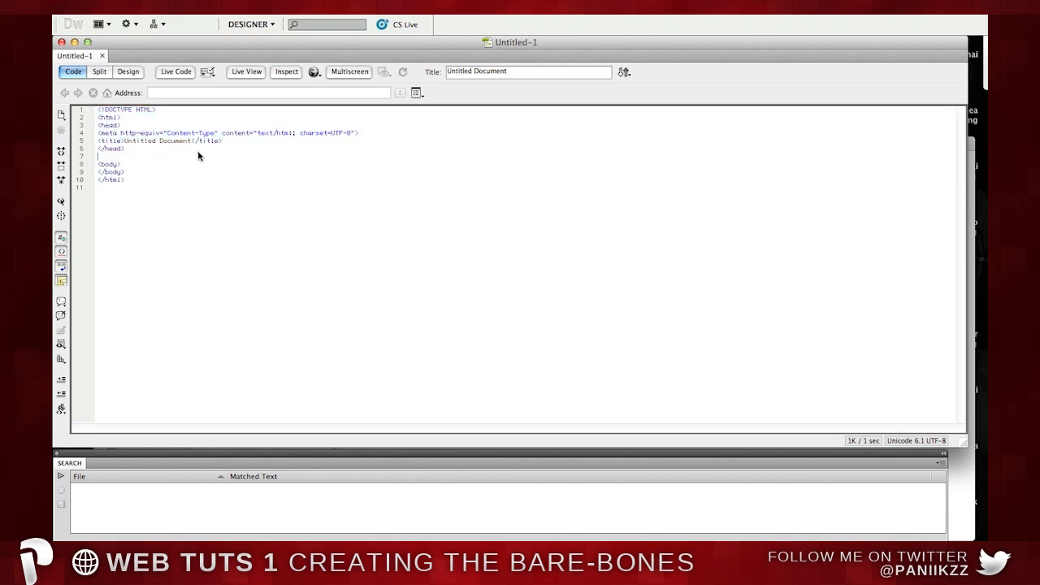
pyautogui.moveTo(128, 148)
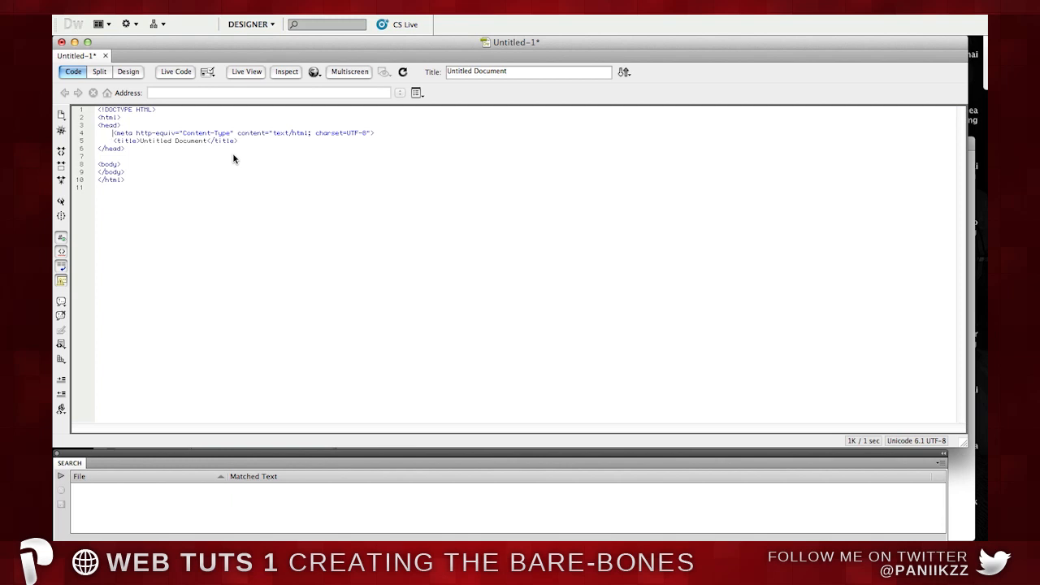
pyautogui.moveTo(287, 95)
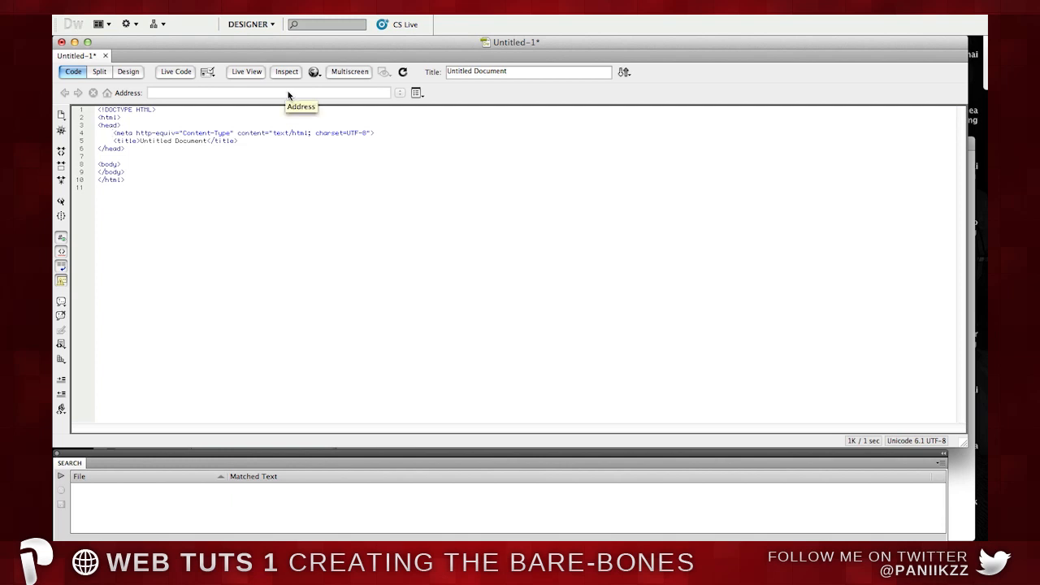
# Preview the page in Chrome, saving it first as index2.html in Tutorial_Website
pyautogui.click(314, 71)
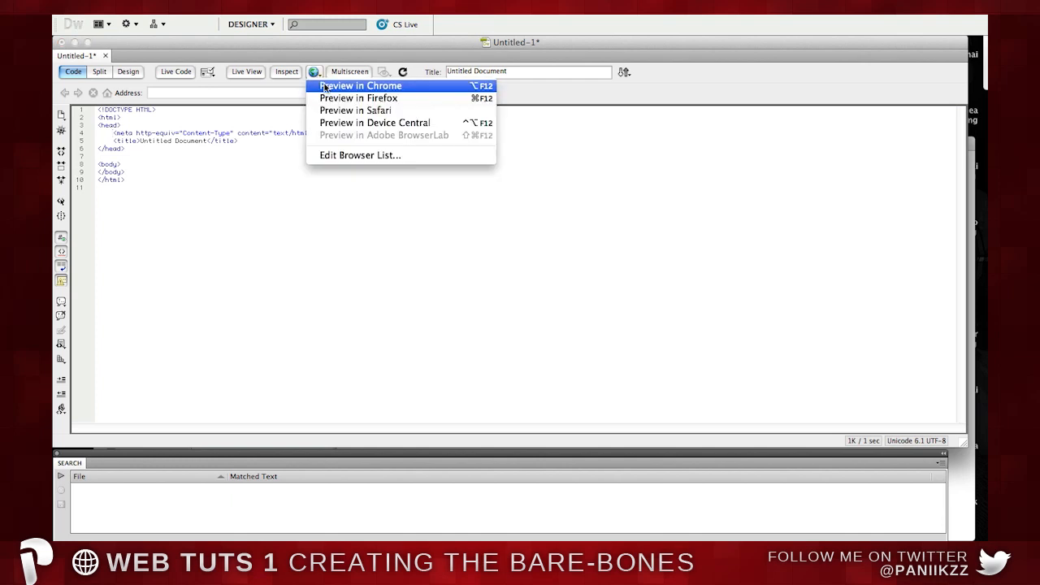
pyautogui.click(362, 87)
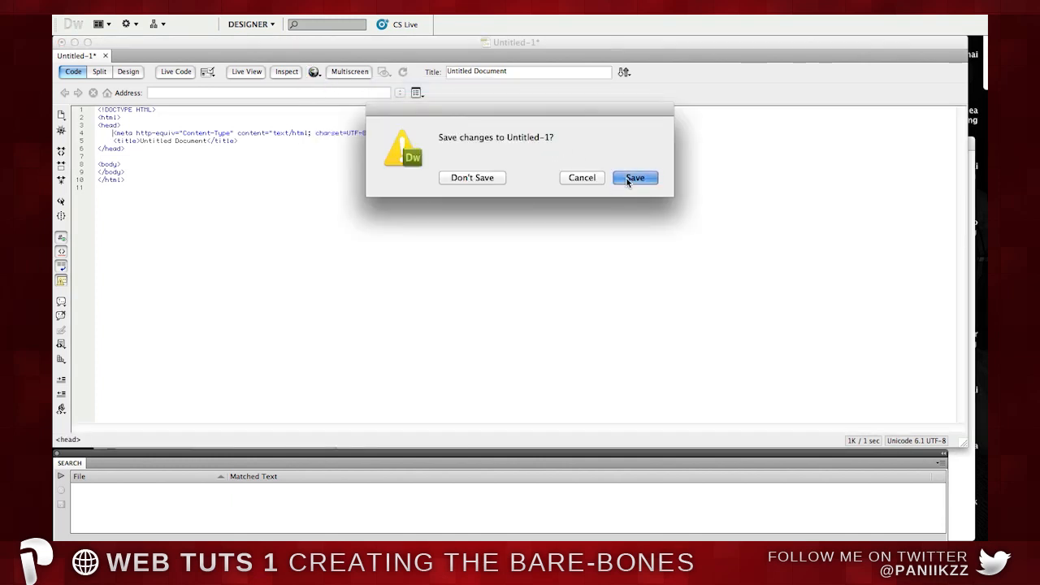
pyautogui.click(635, 178)
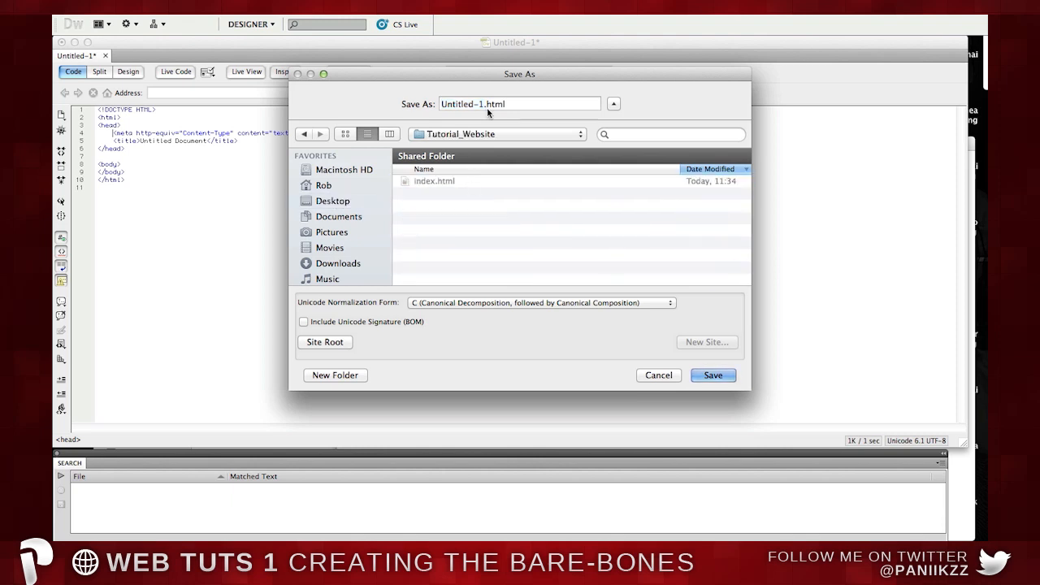
pyautogui.write('index23.html')
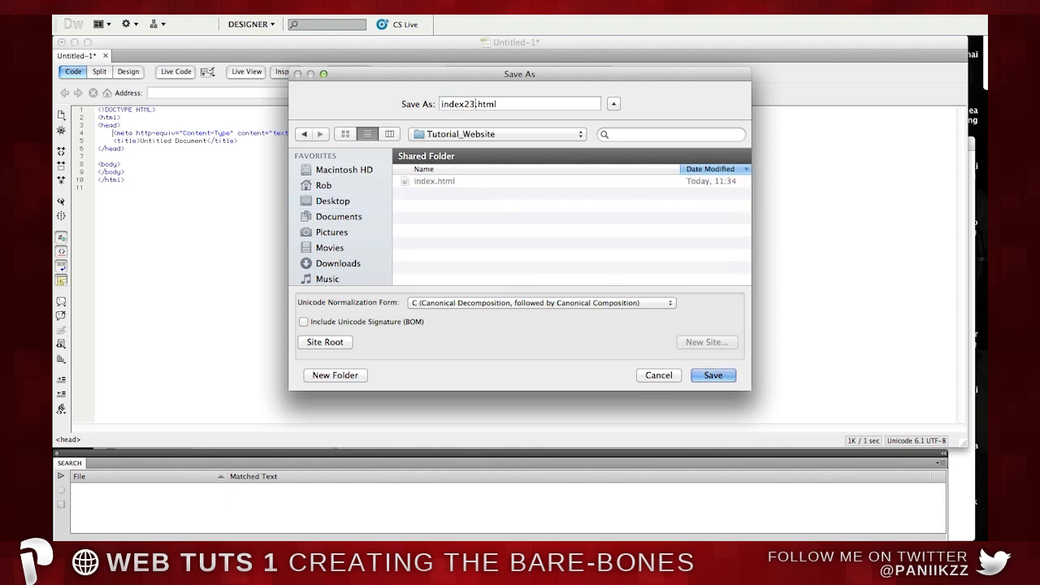
pyautogui.click(714, 374)
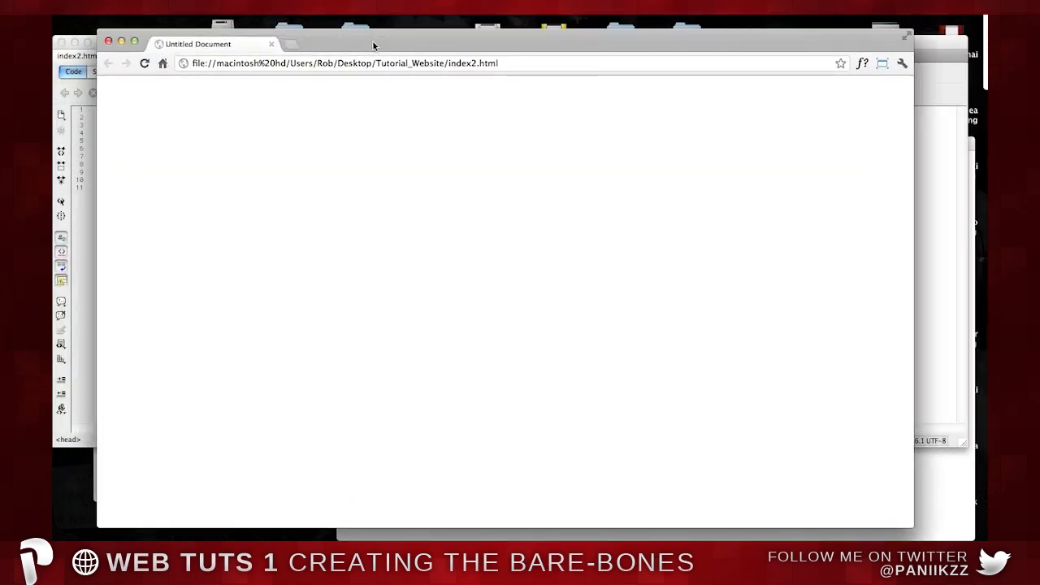
# Preview index2.html in Chrome again and right-click the blank page
pyautogui.click(322, 72)
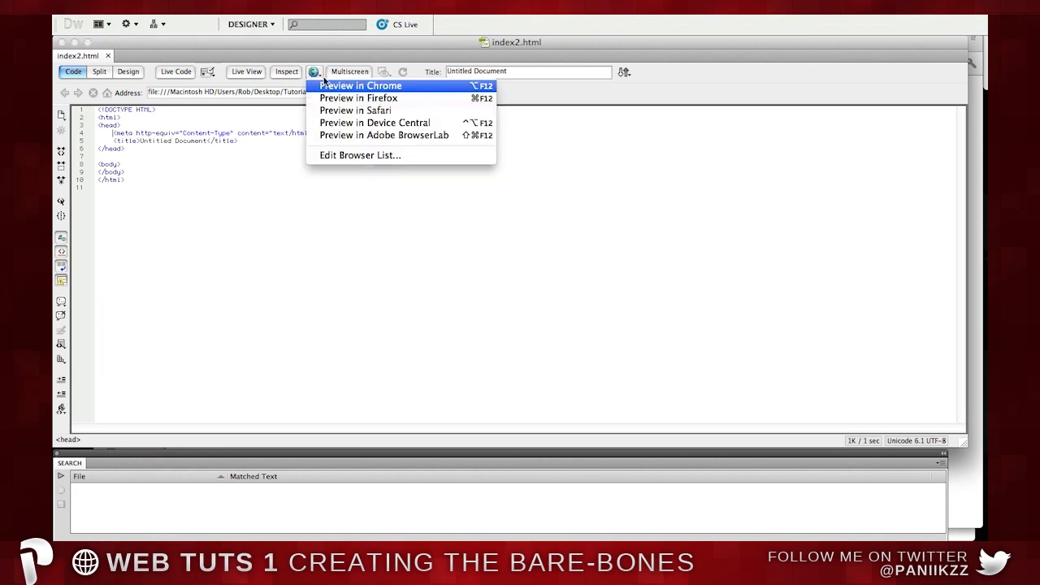
pyautogui.click(360, 86)
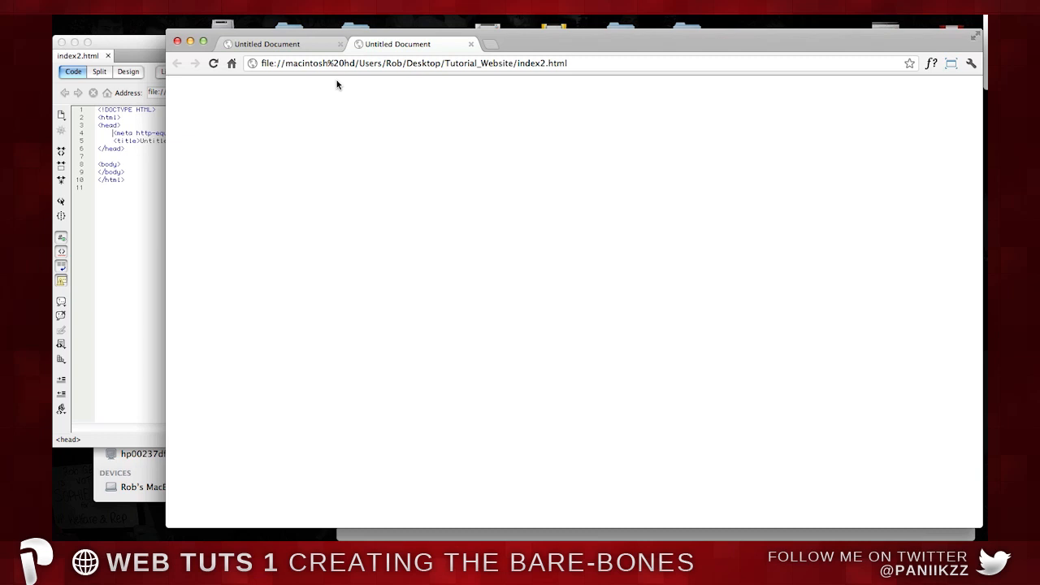
pyautogui.rightClick(420, 321)
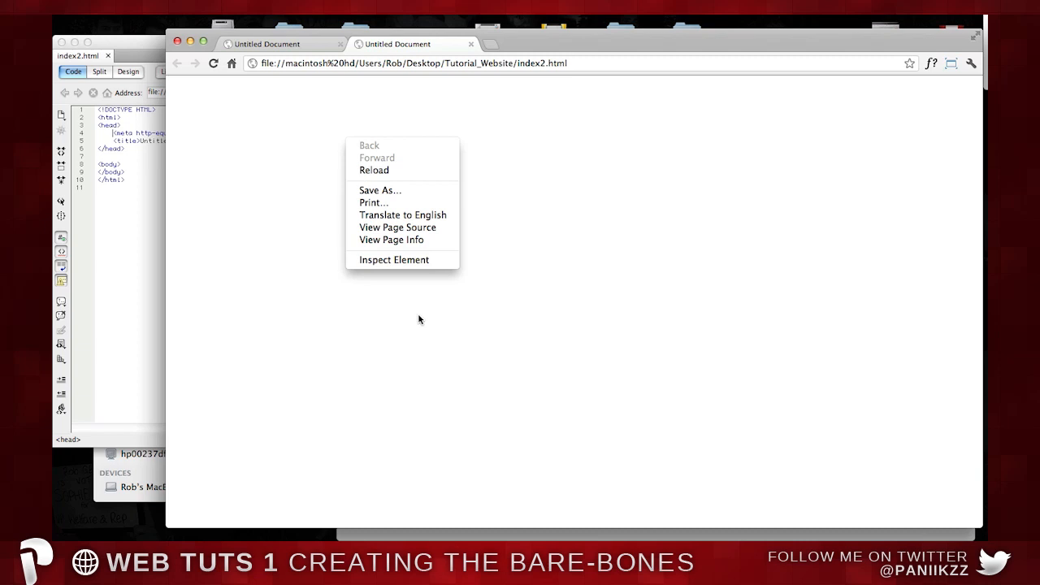